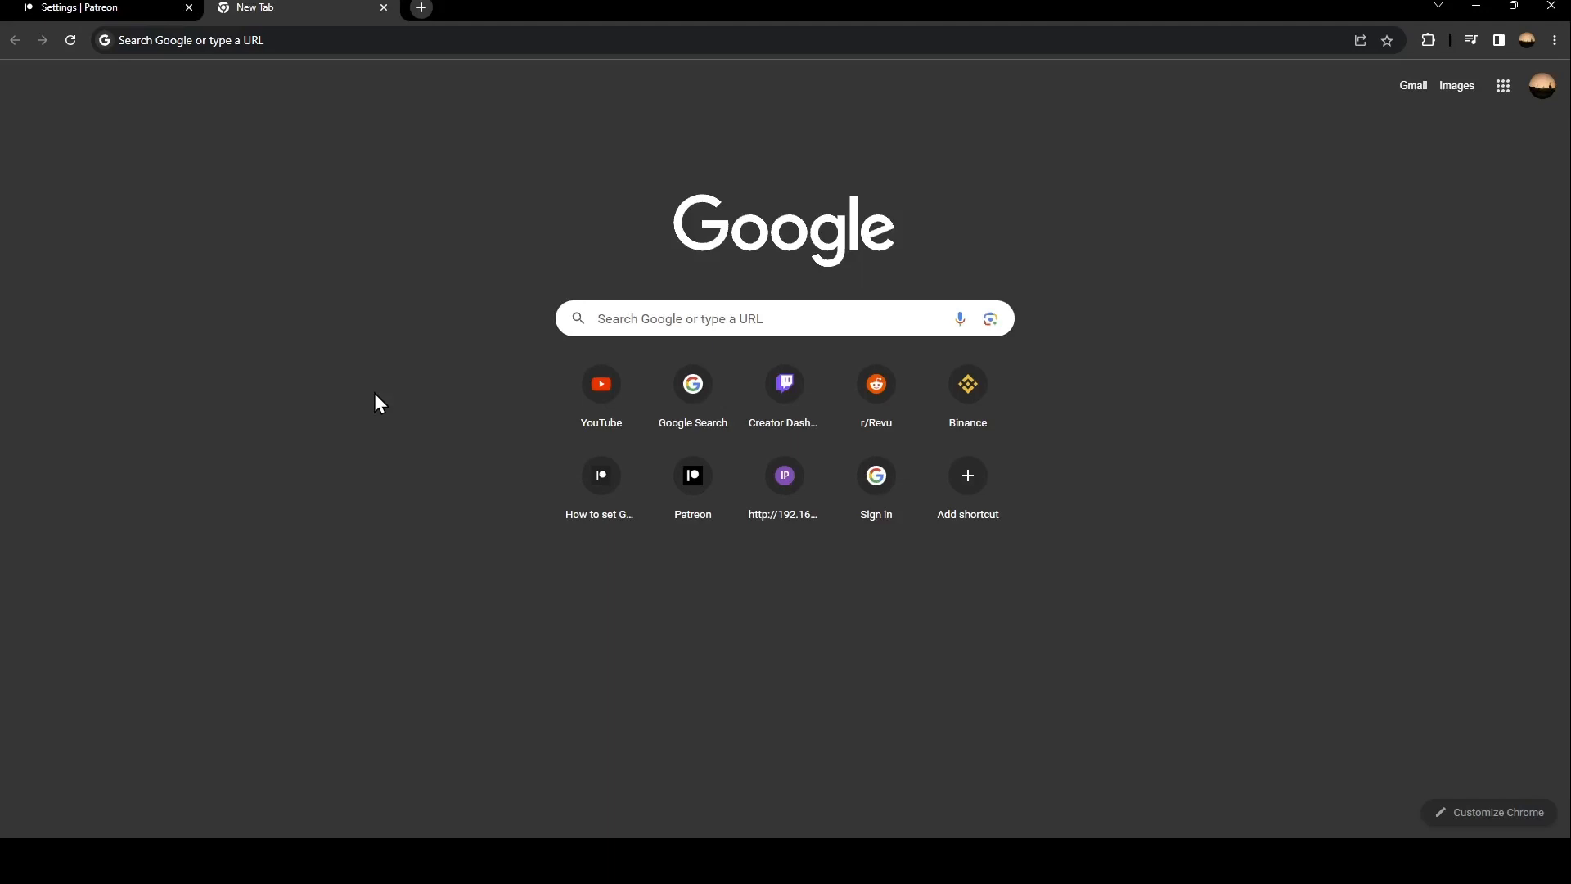
Close the old Patreon settings tab and search Google for 'pat'.
left_click(189, 8)
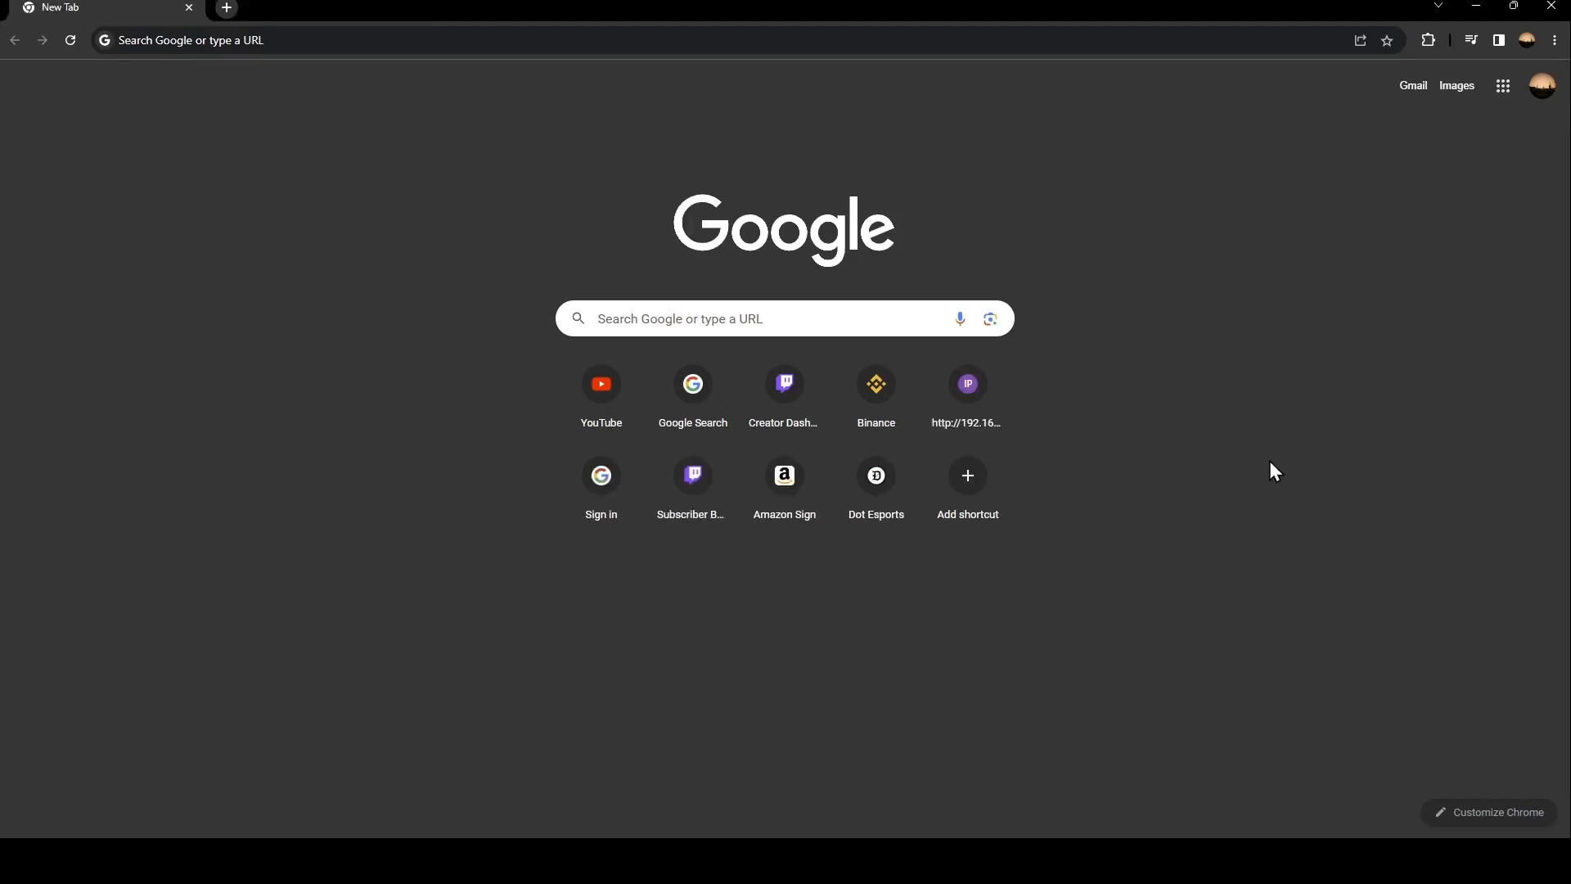
mouse_move(784, 384)
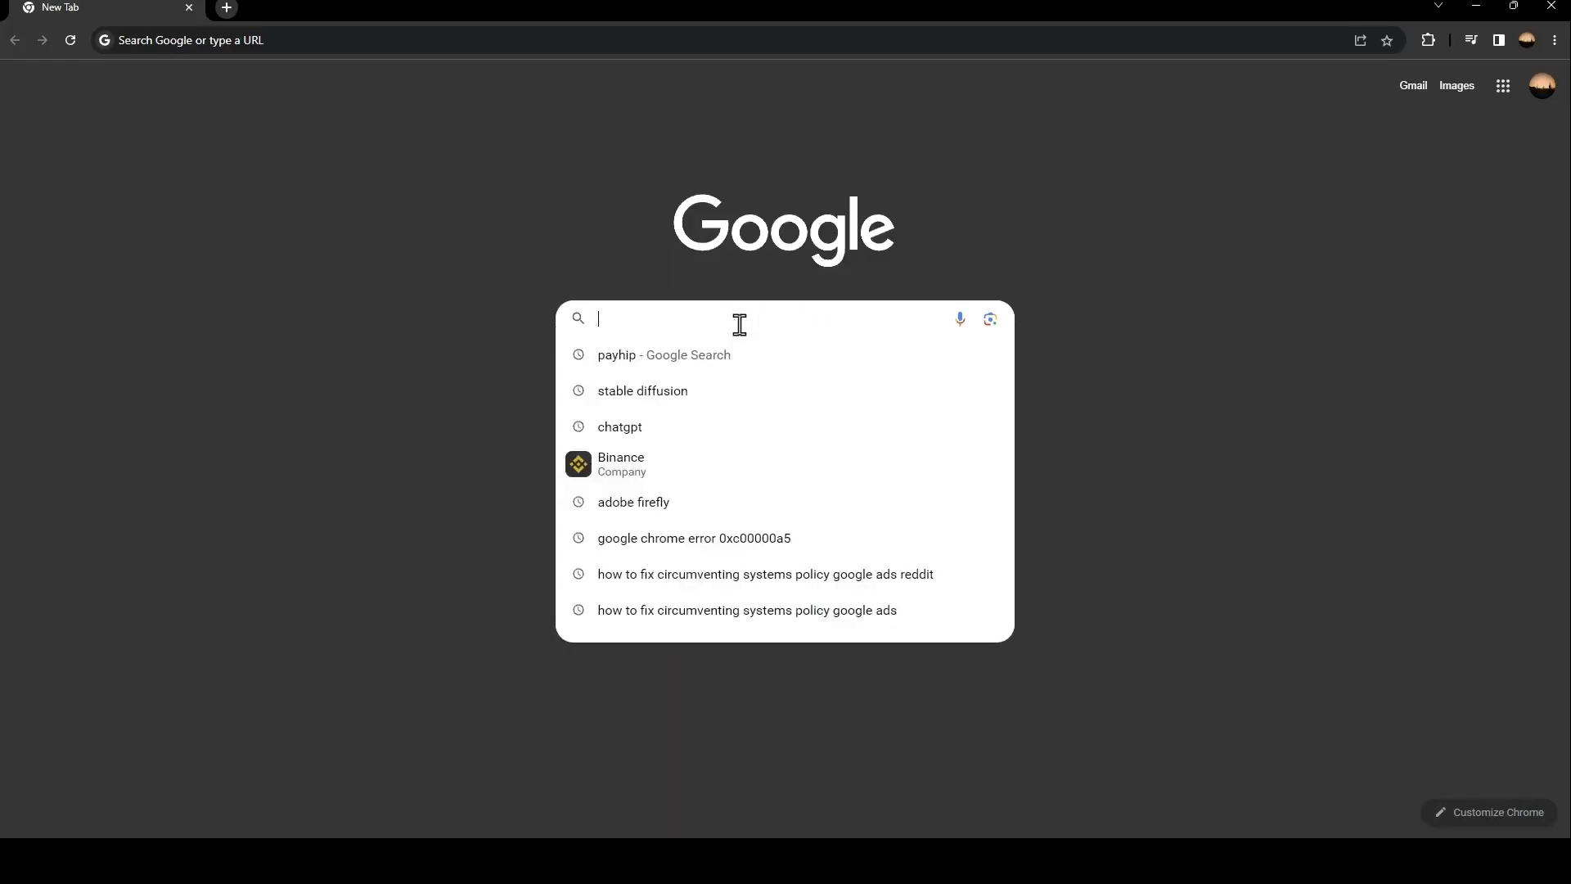
type("patreon")
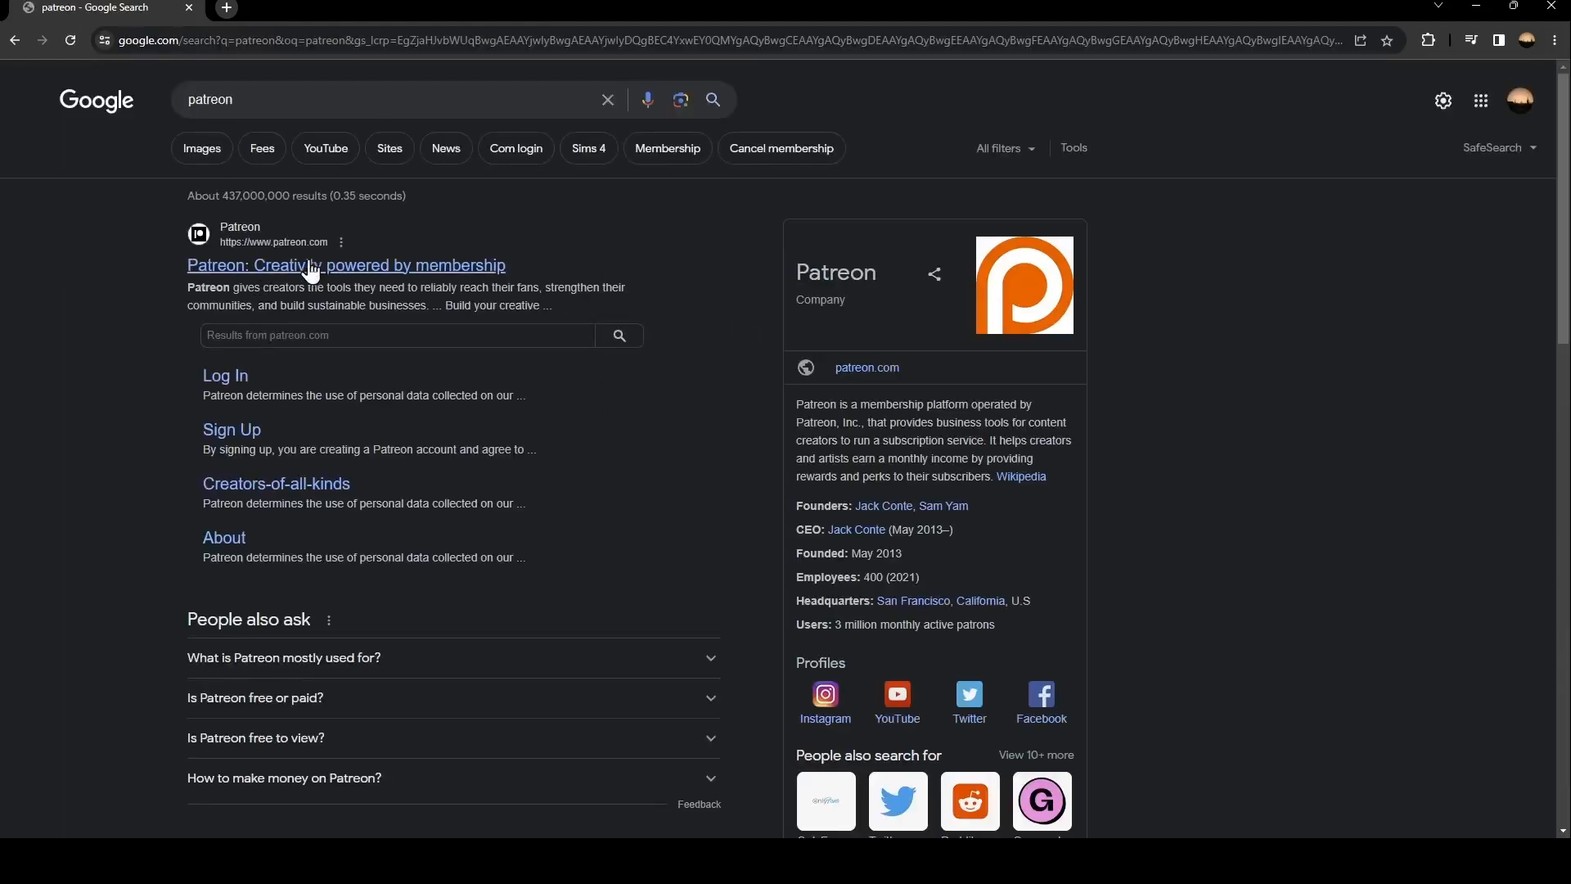
Go to the official Patreon site from the results and head to Log In.
left_click(345, 265)
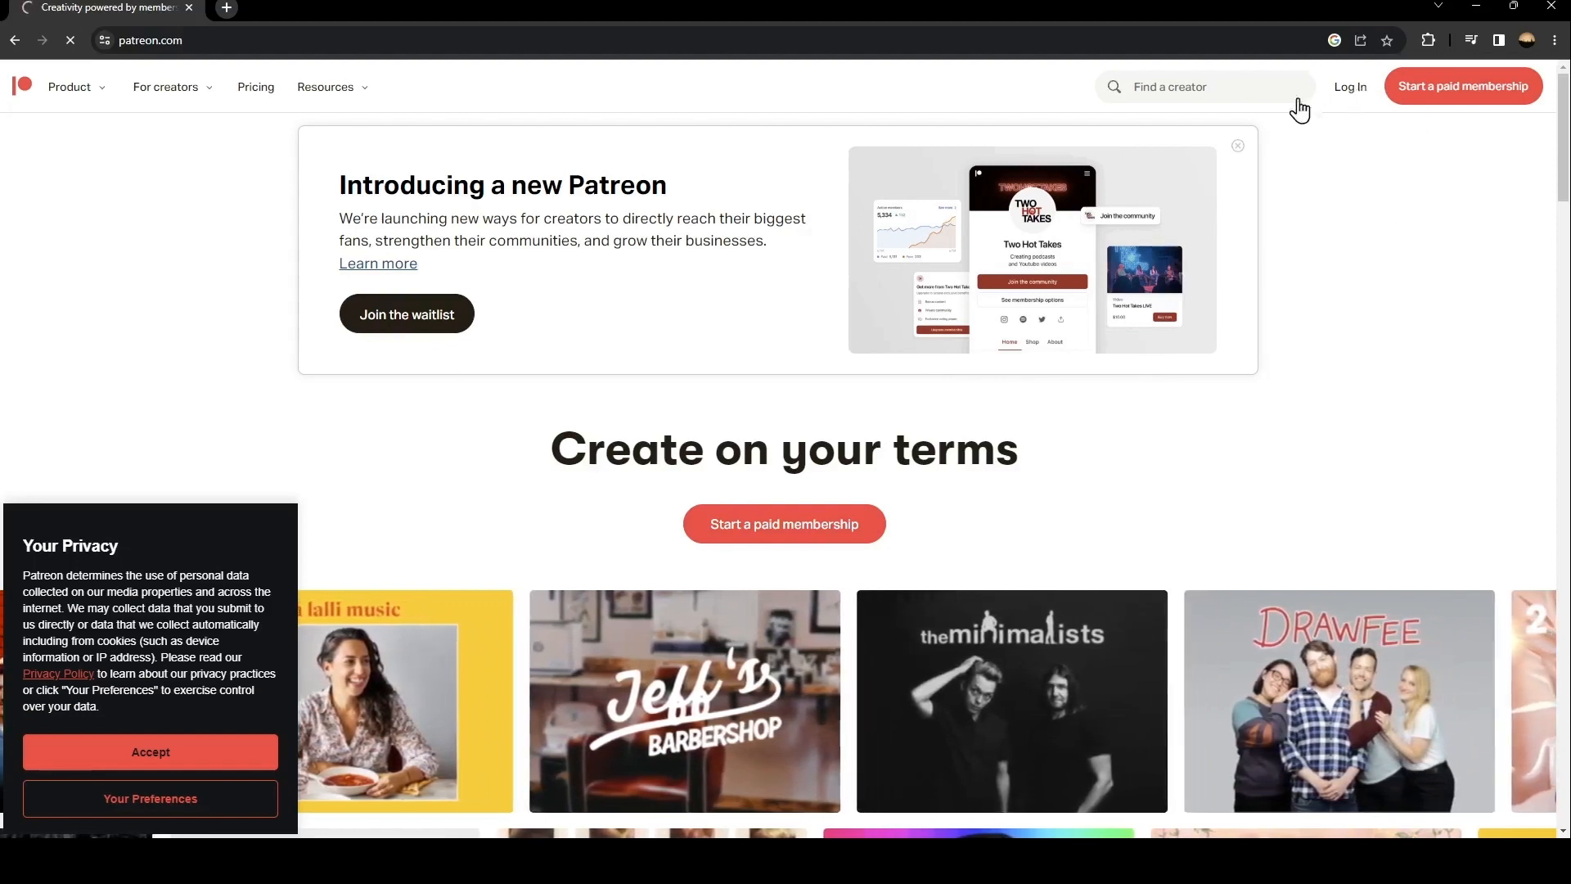
left_click(1349, 86)
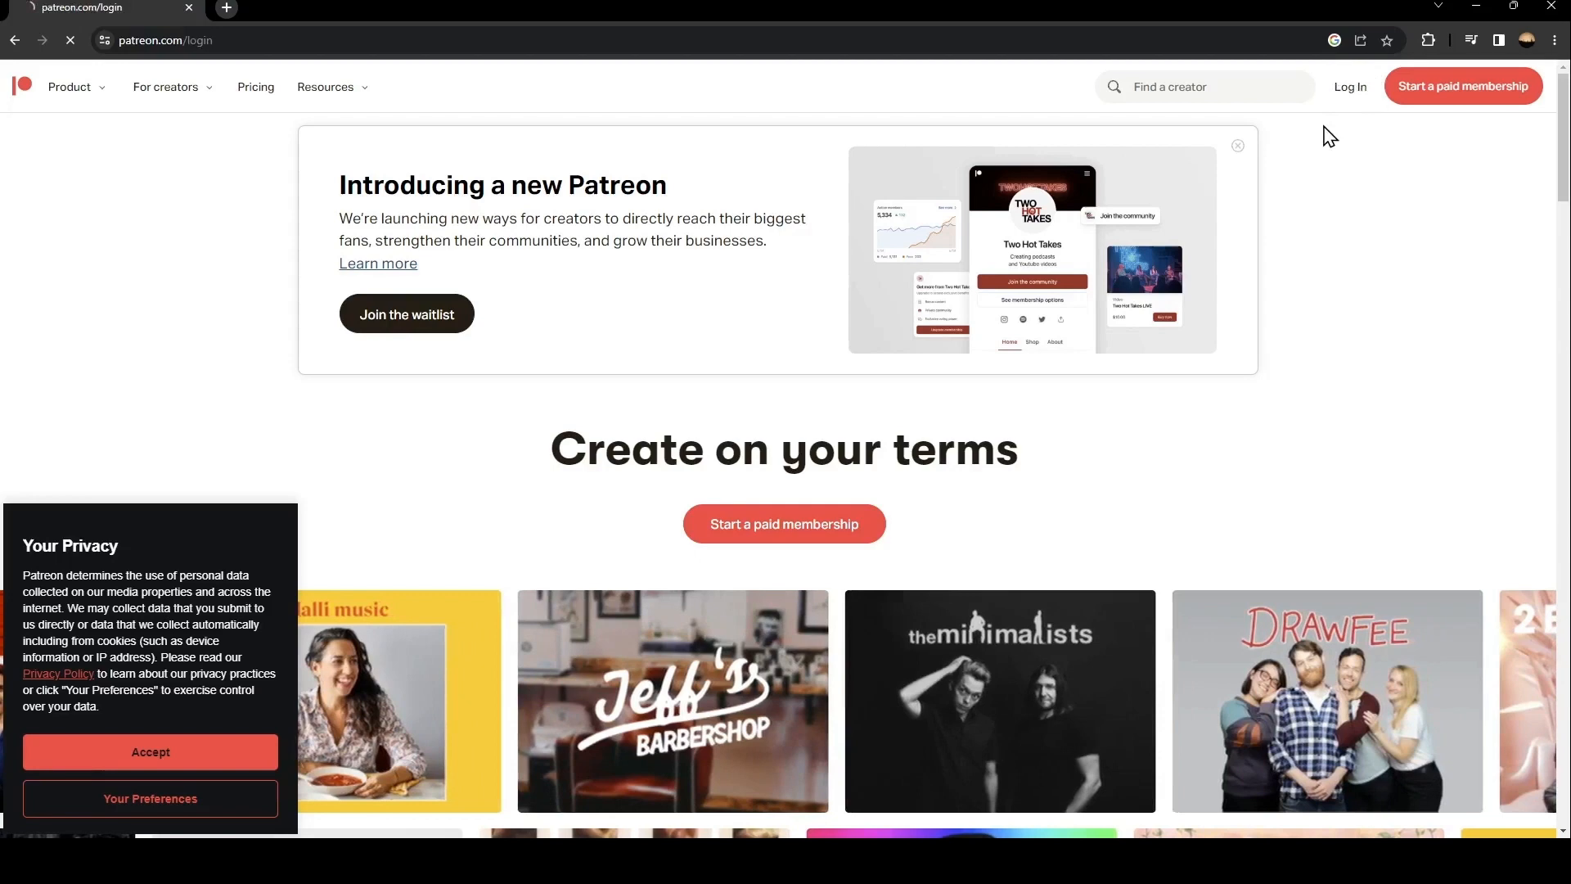
Load the Patreon sign-in page and activate the Email field.
left_click(1349, 86)
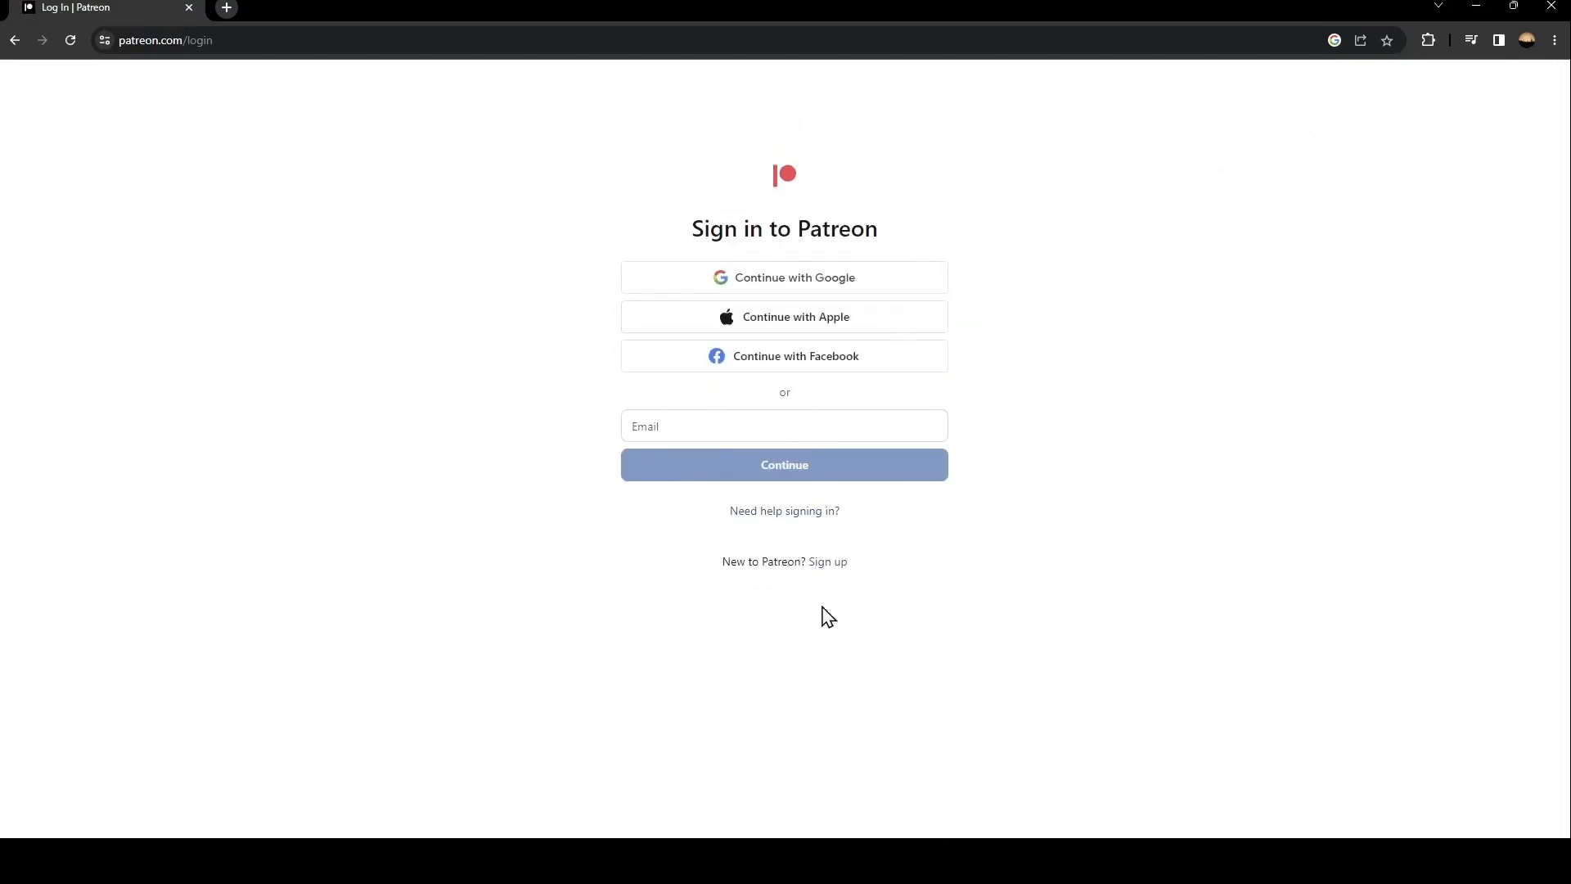
mouse_move(993, 652)
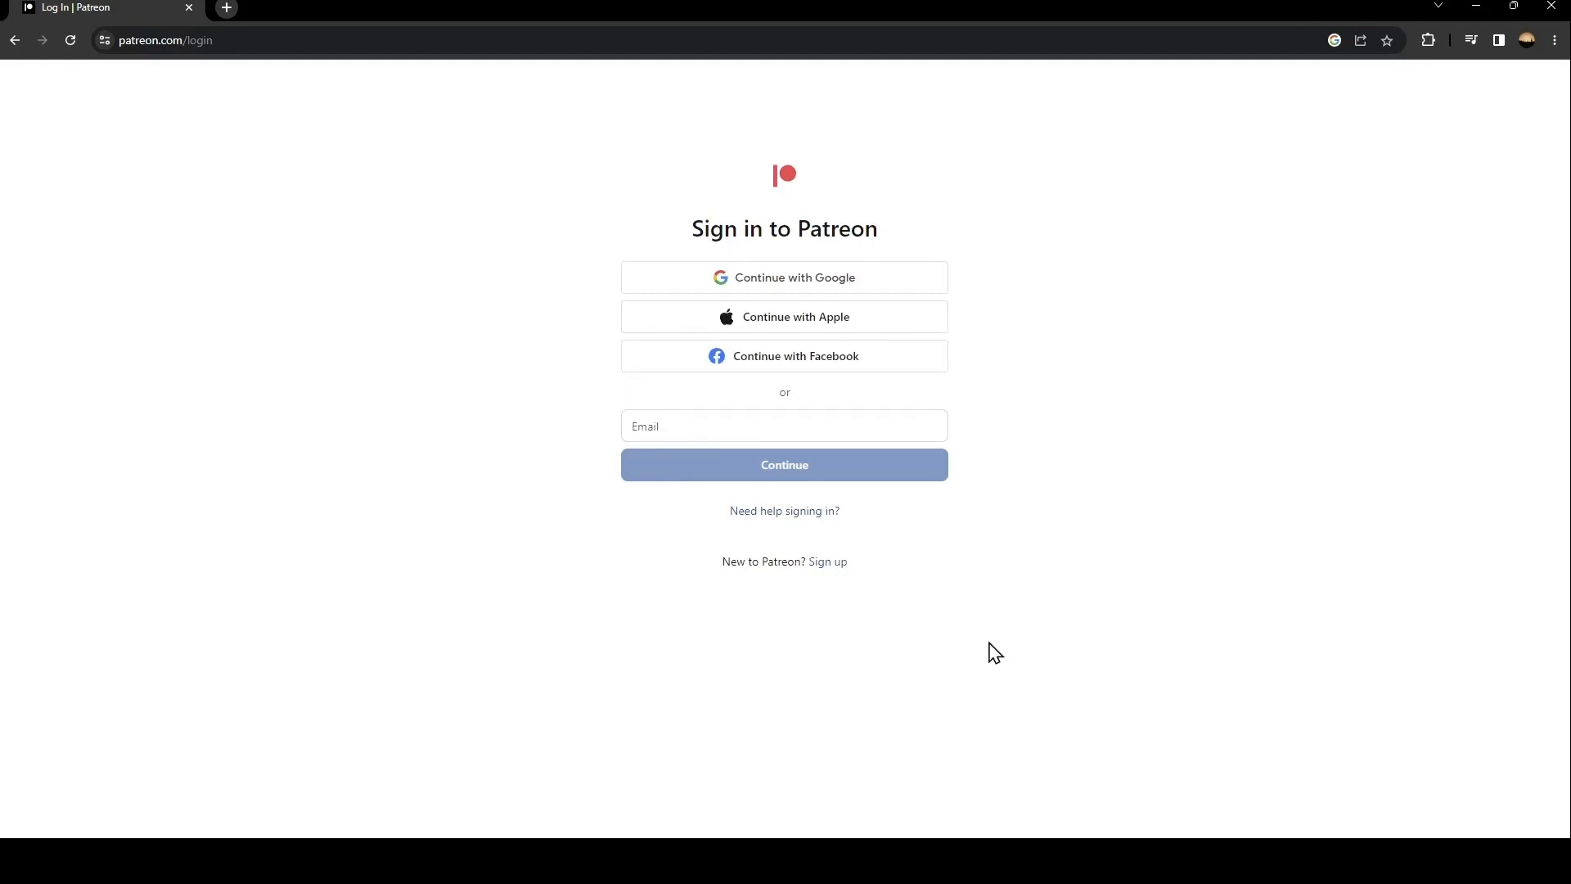
mouse_move(758, 447)
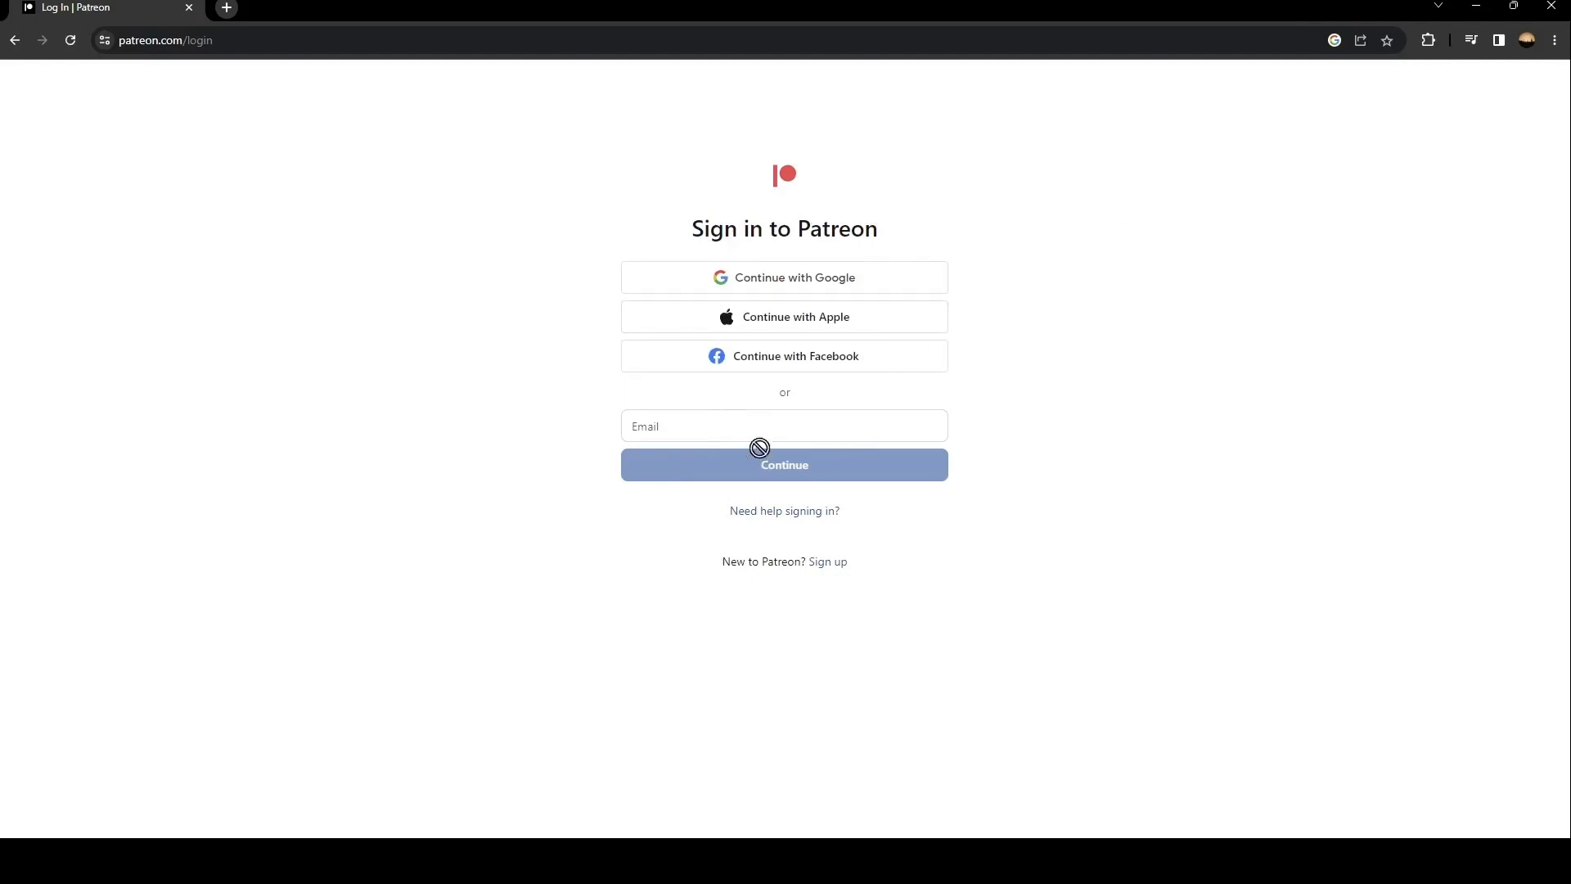
left_click(784, 425)
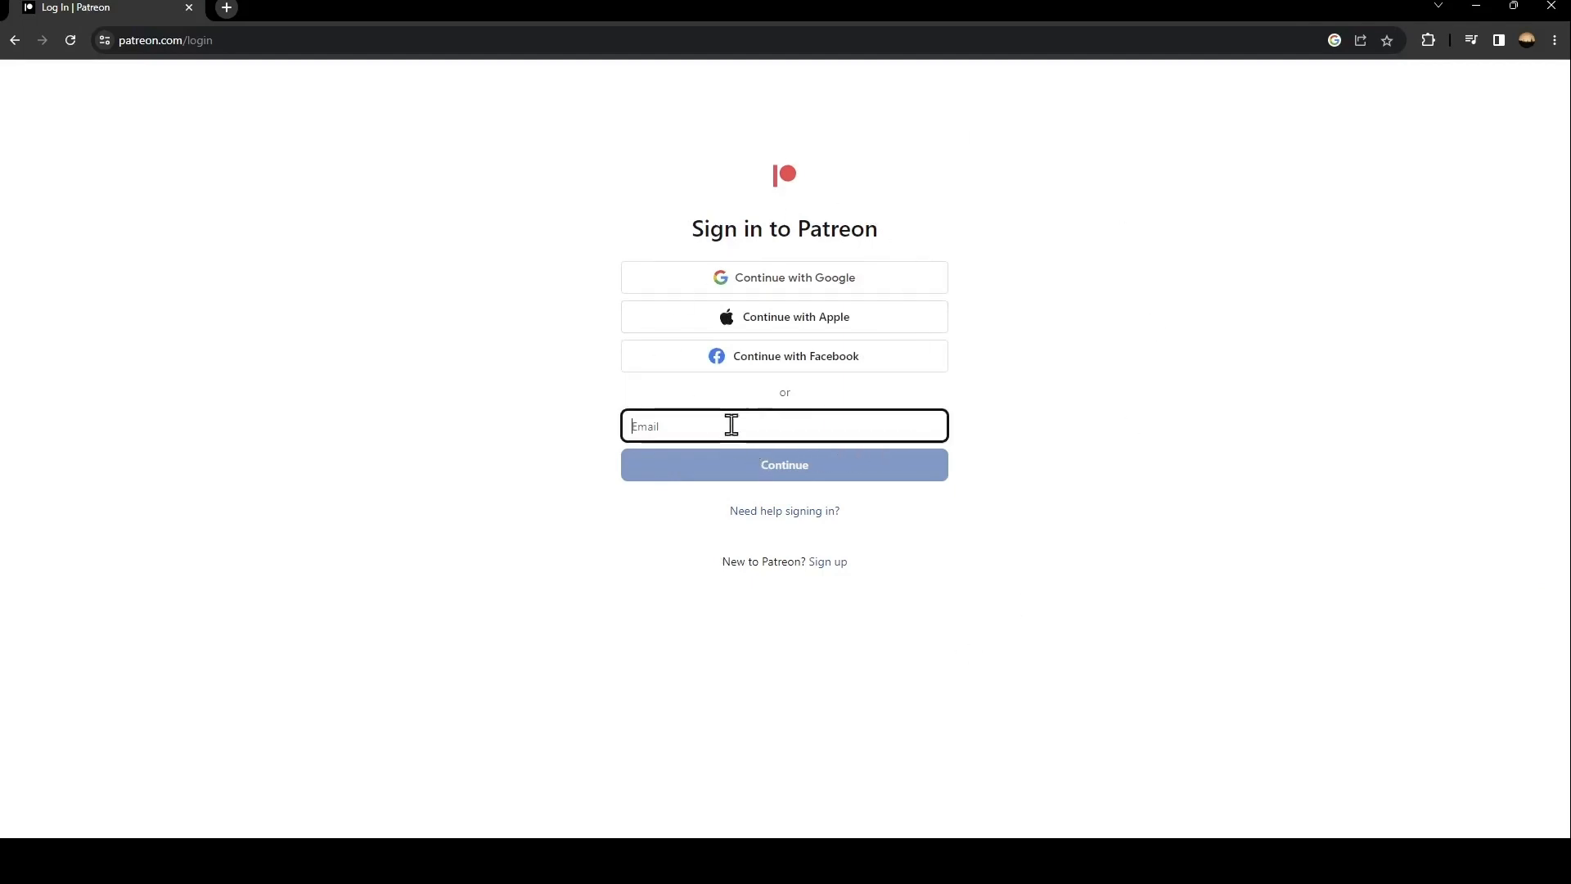
mouse_move(786, 336)
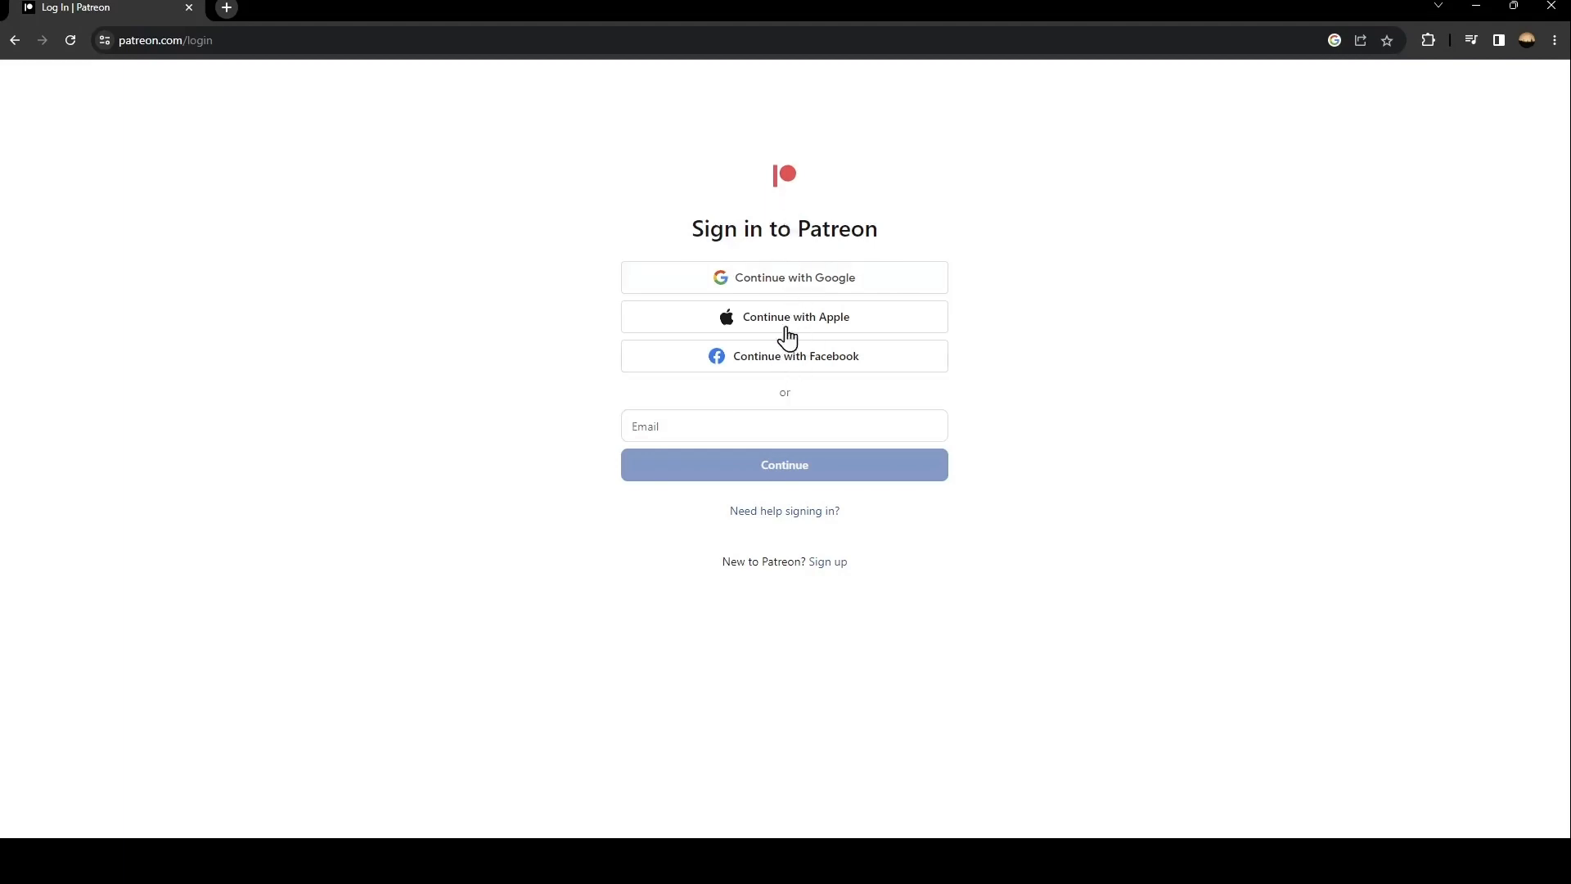
mouse_move(807, 290)
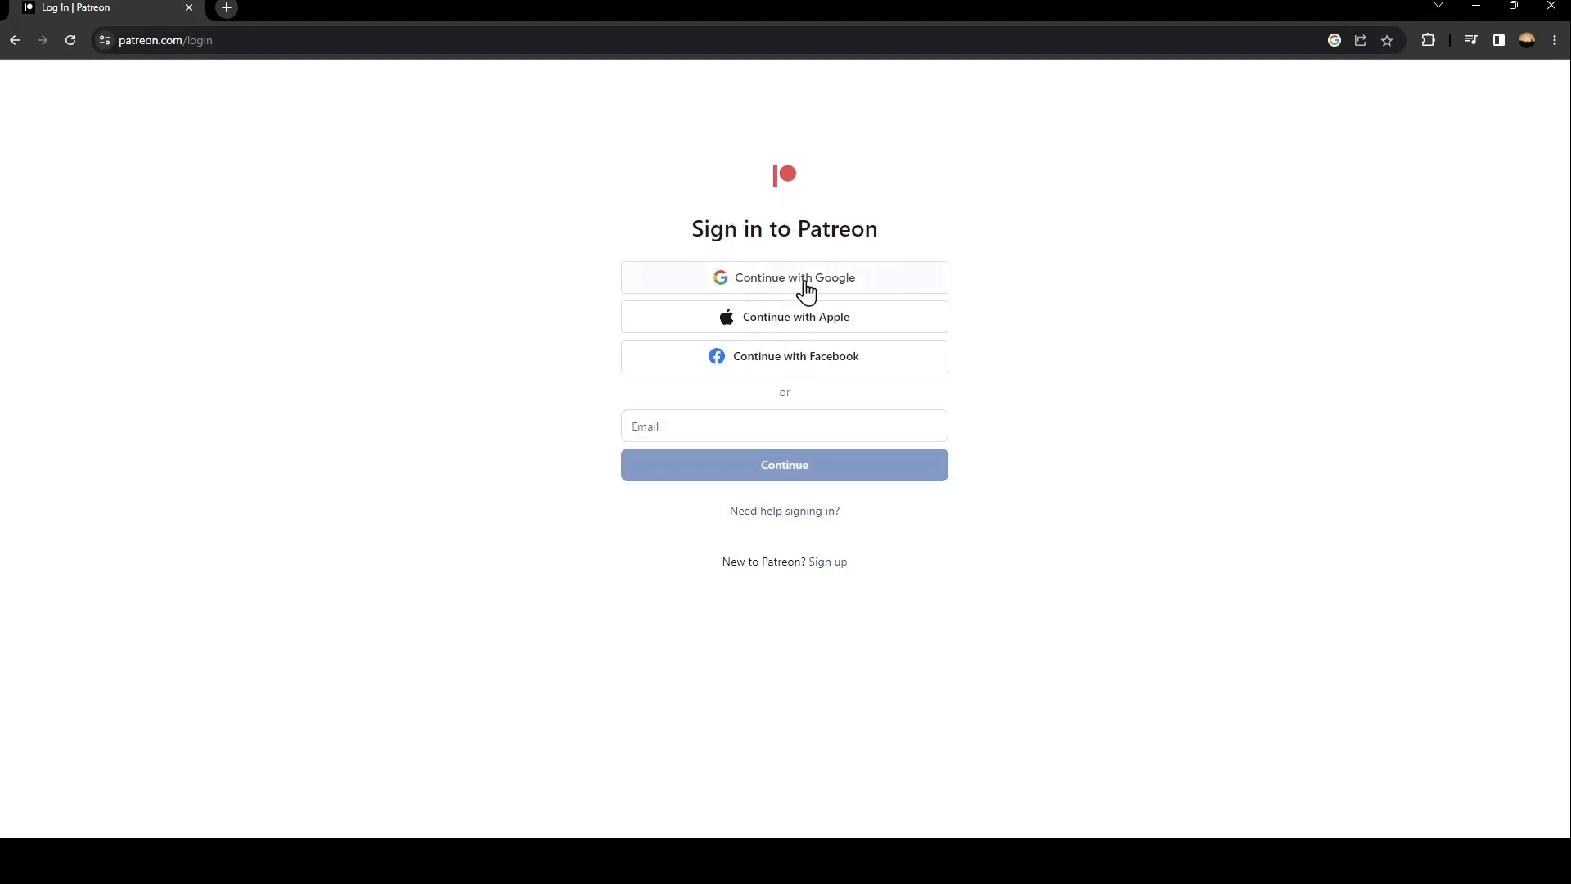
mouse_move(998, 353)
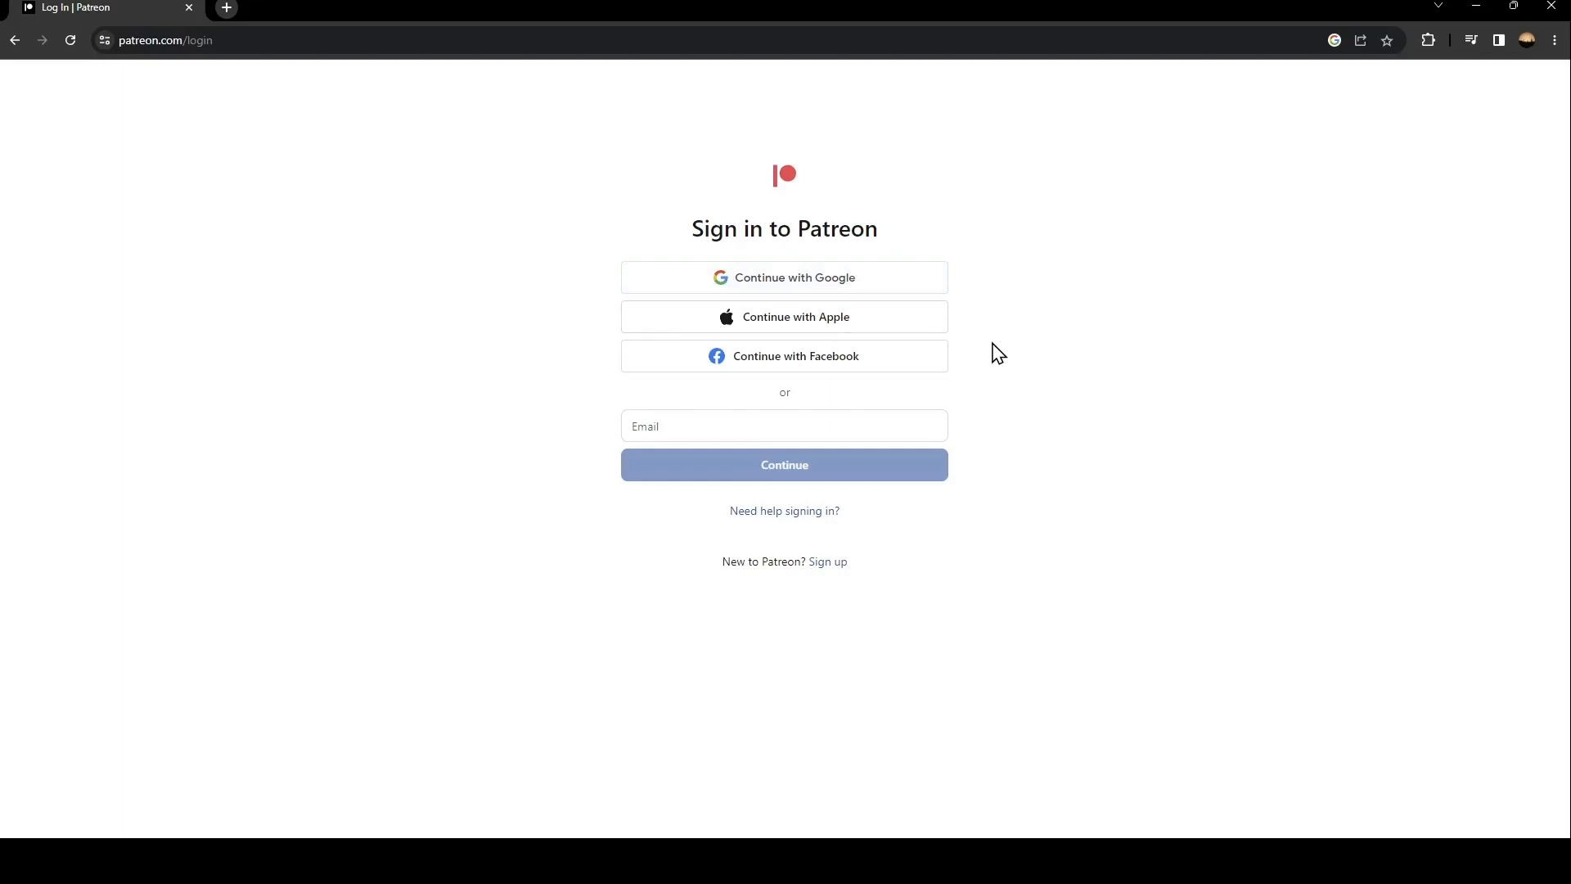
mouse_move(843, 419)
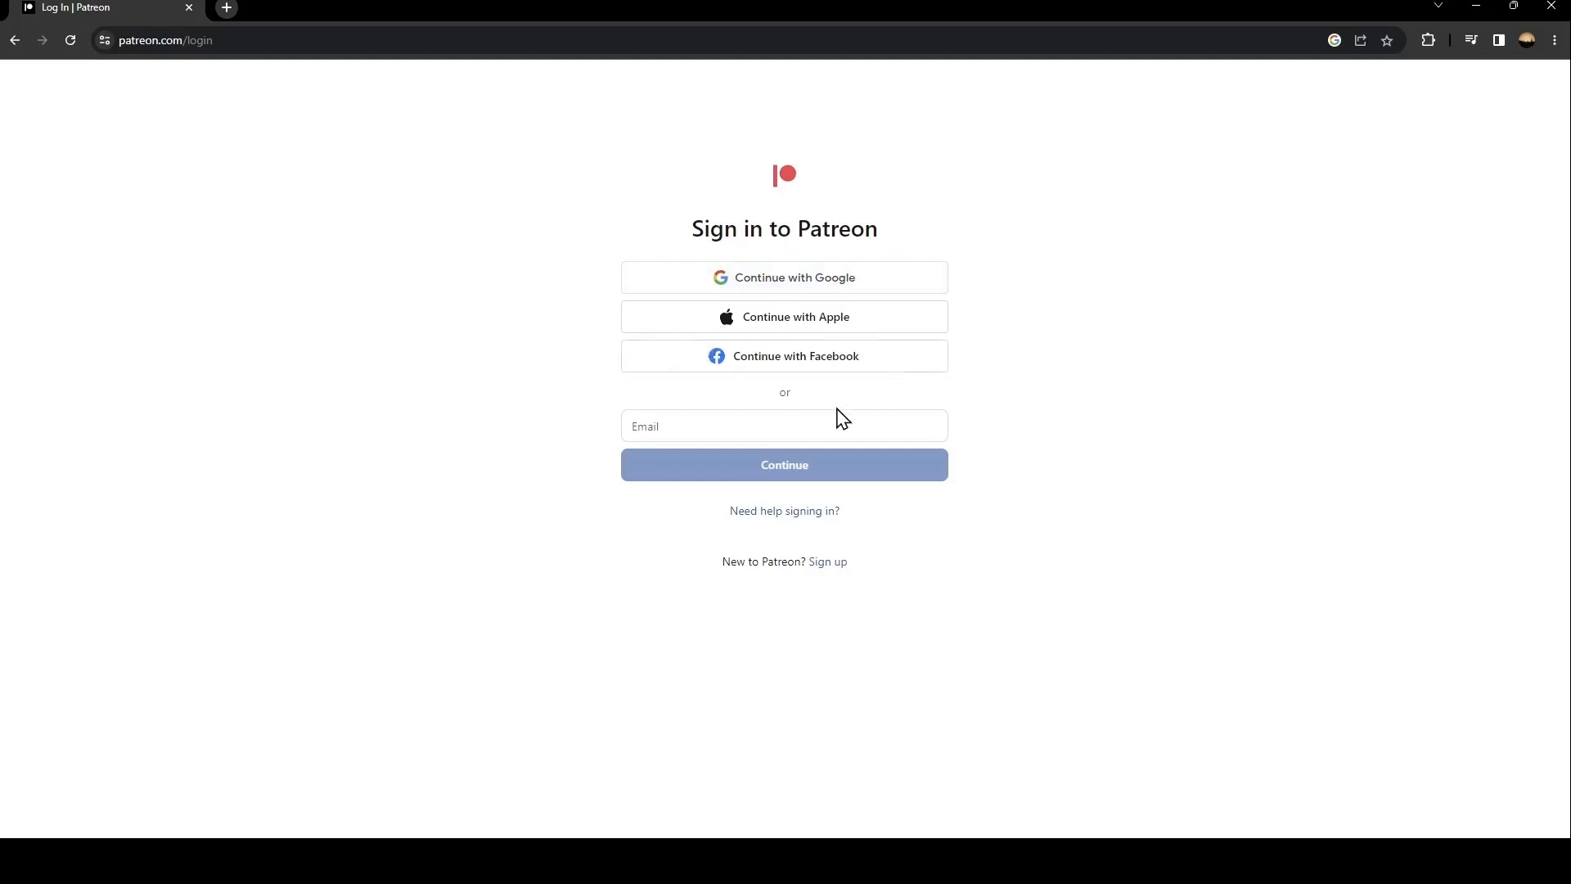
mouse_move(919, 567)
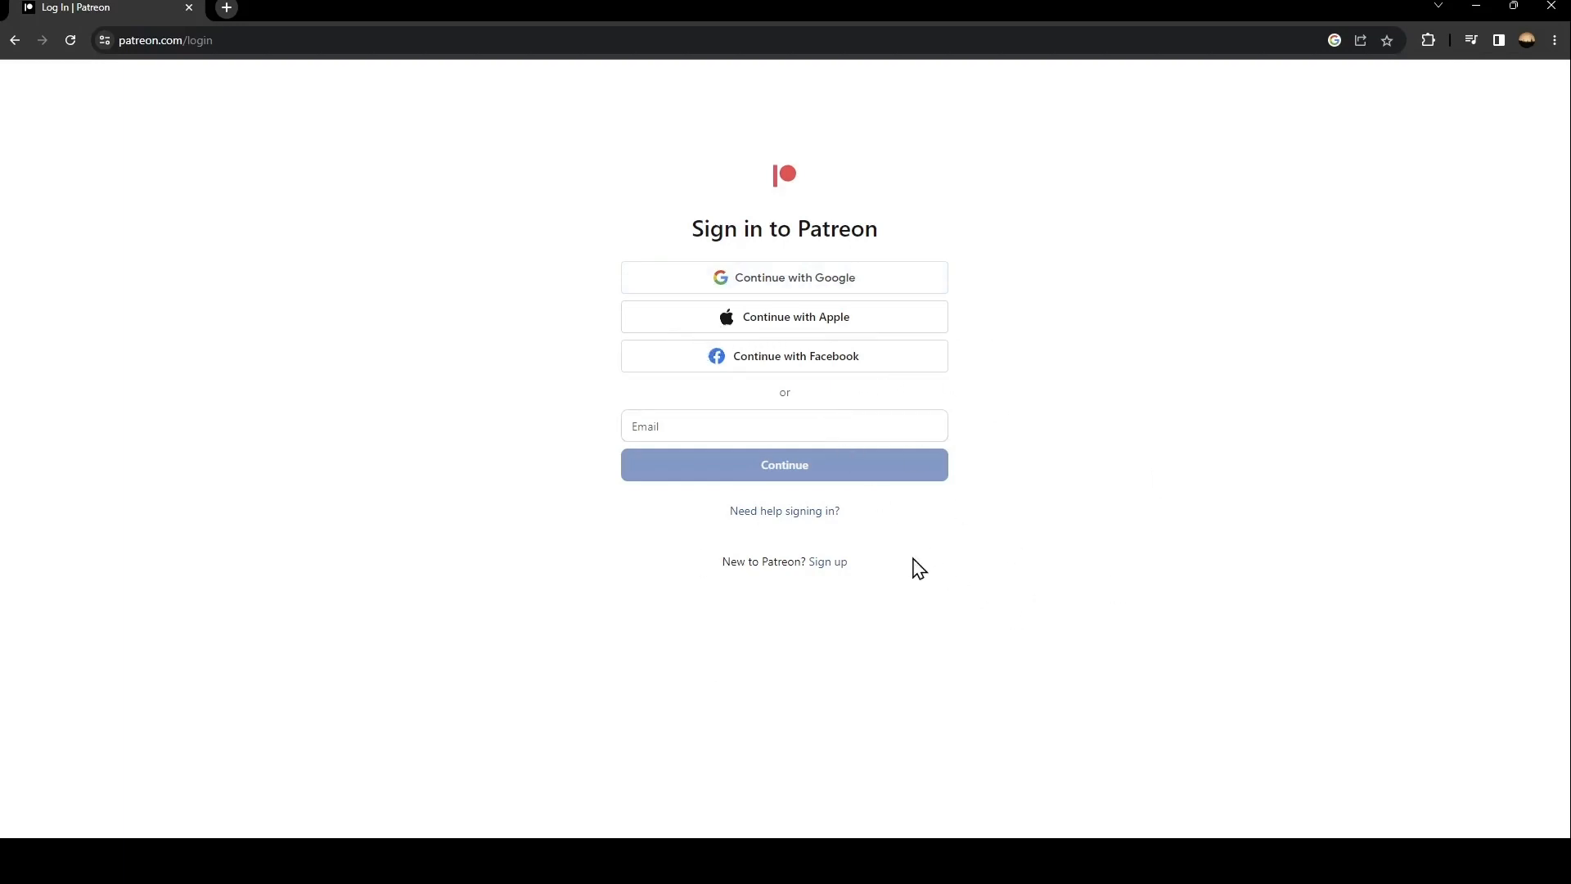
mouse_move(848, 574)
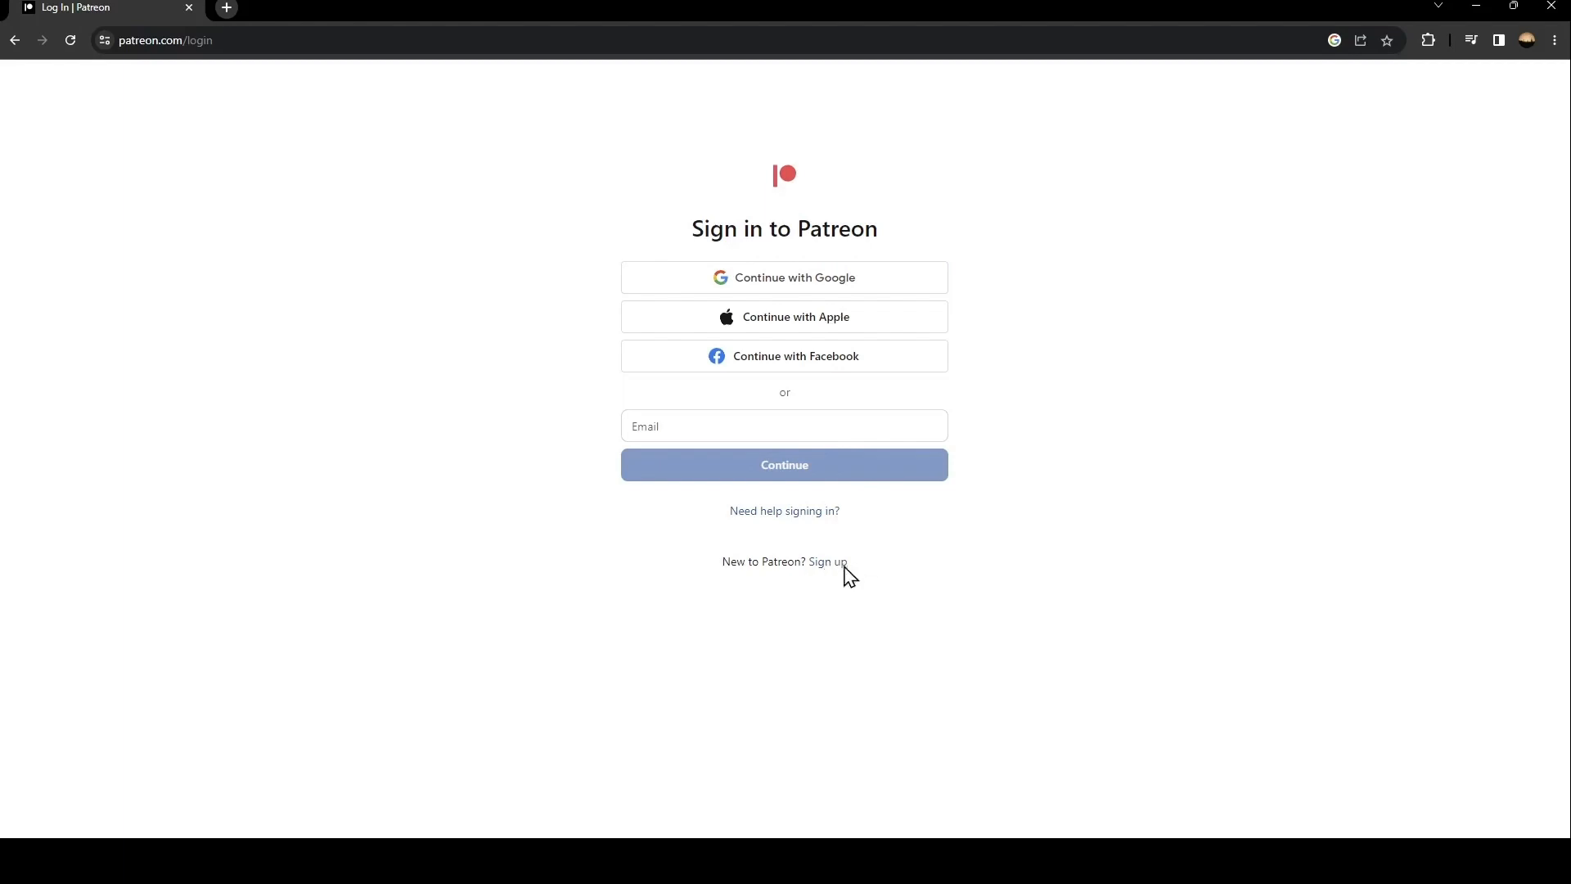
Sign up for a new Patreon account with name, email and password, then continue.
left_click(828, 562)
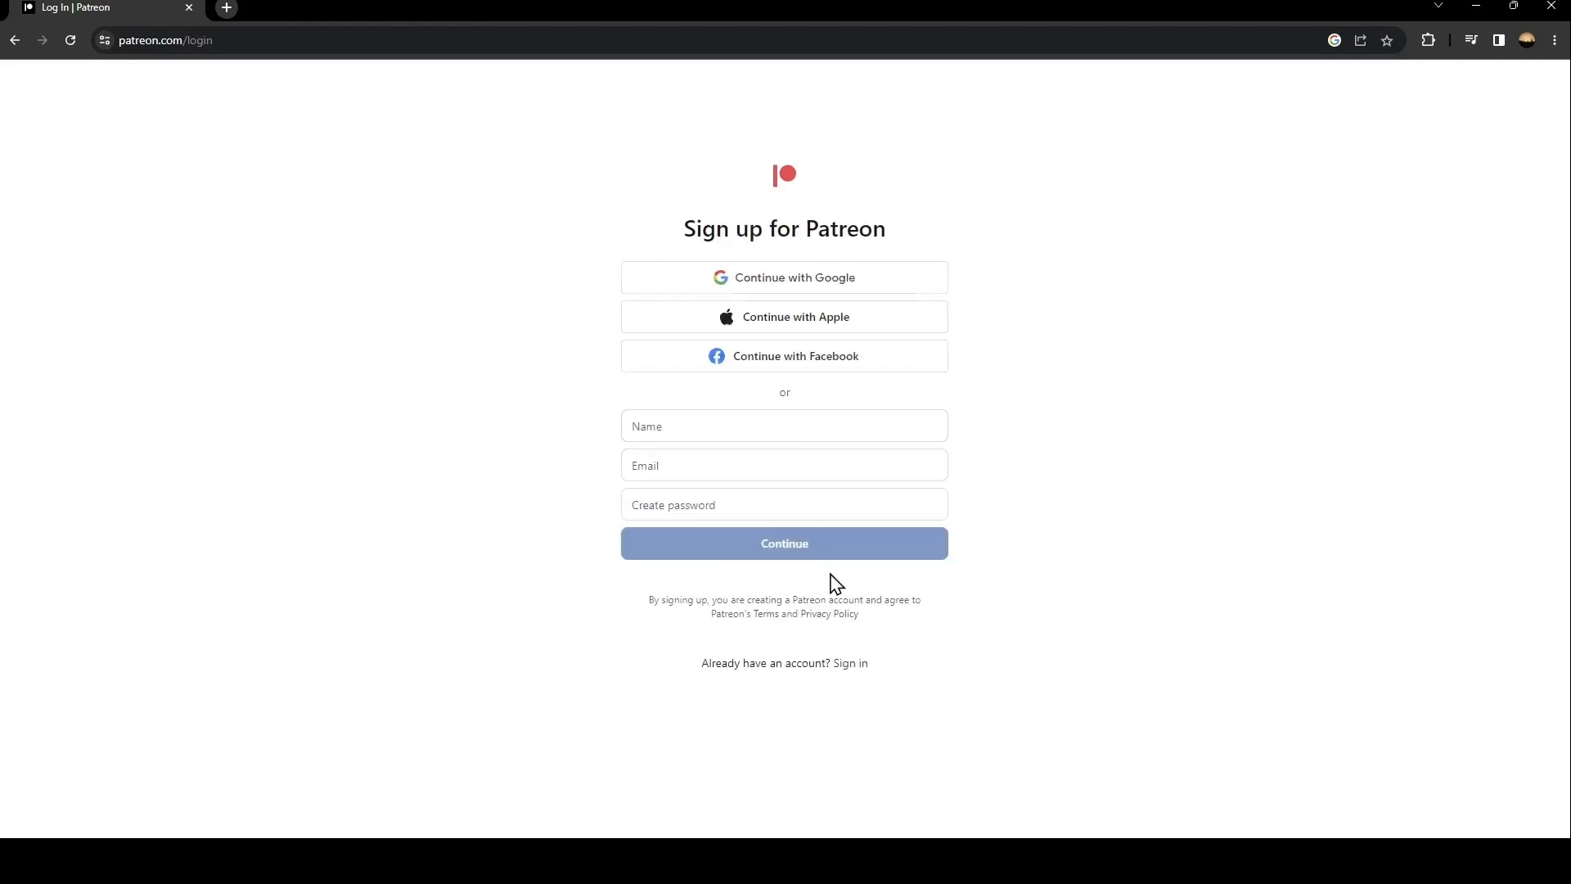
mouse_move(1211, 180)
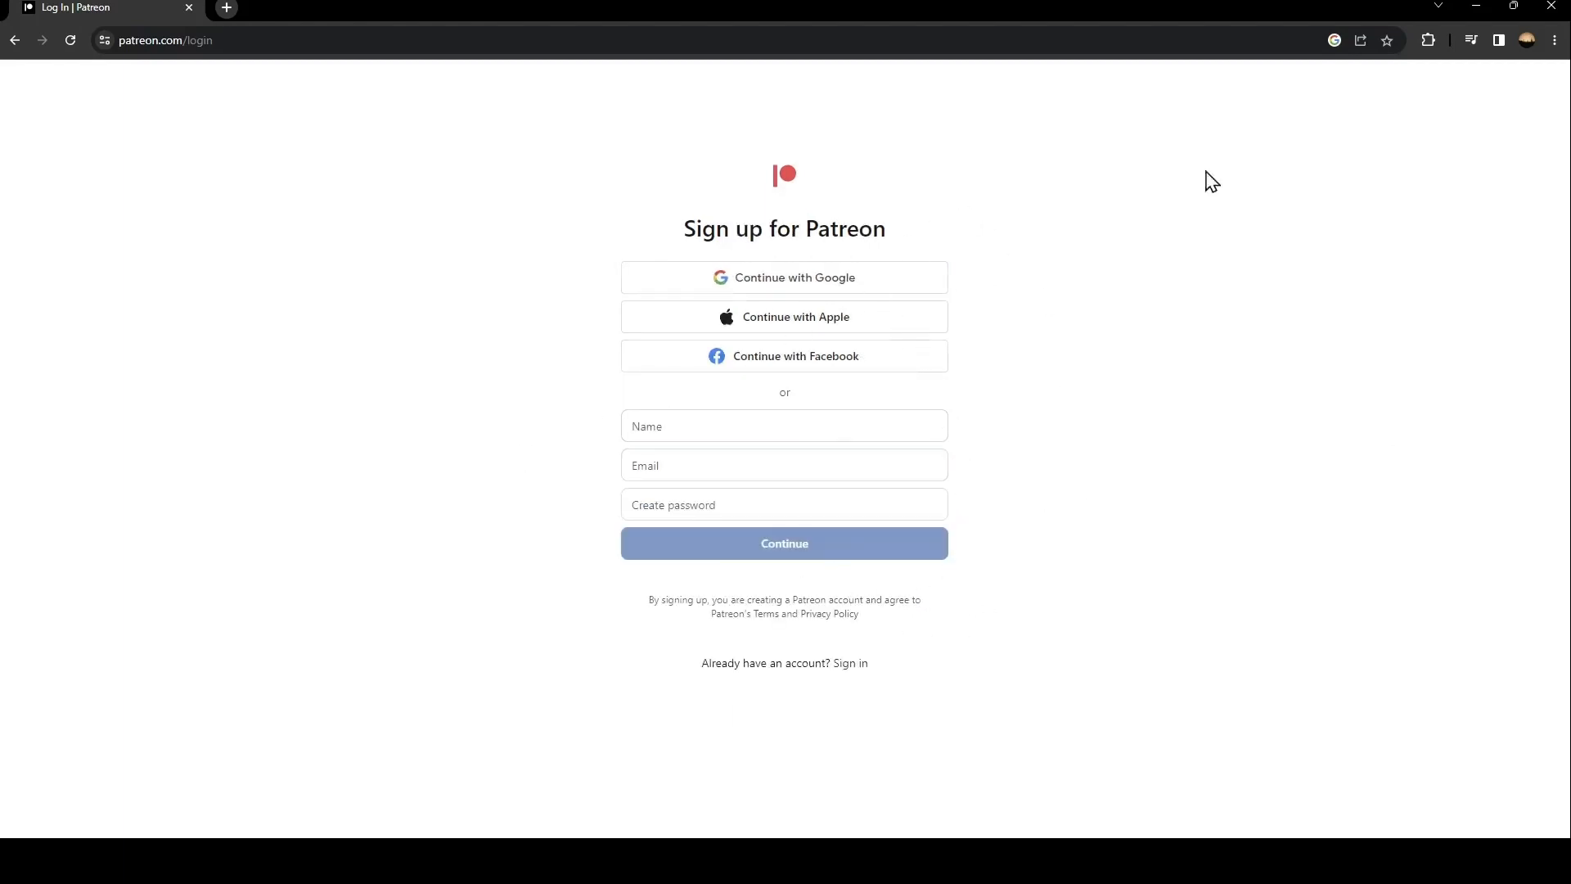
mouse_move(724, 459)
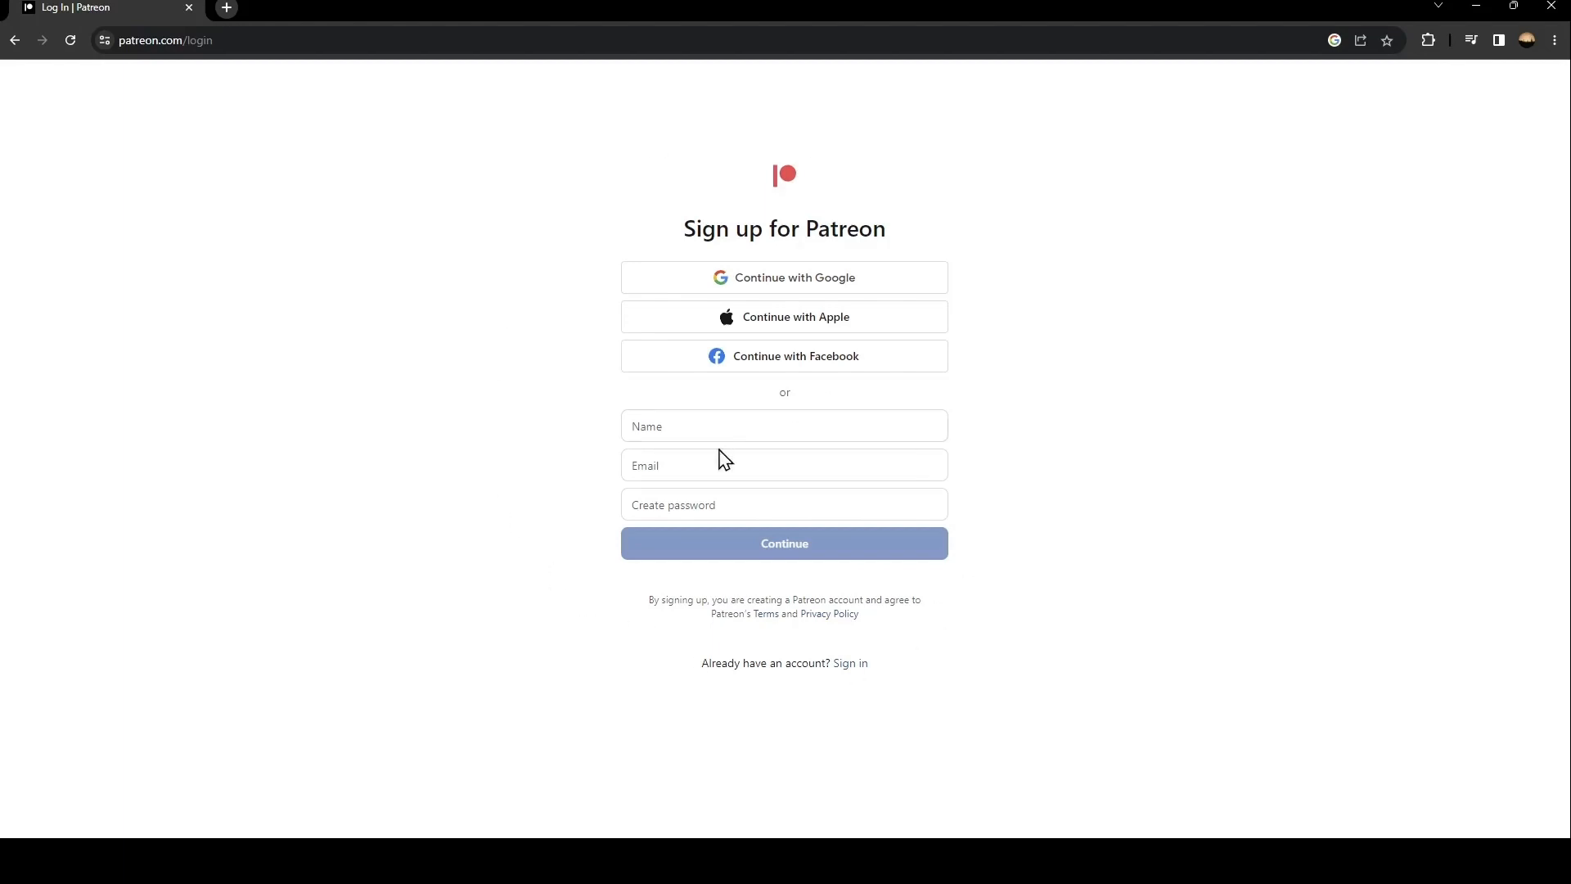
mouse_move(749, 413)
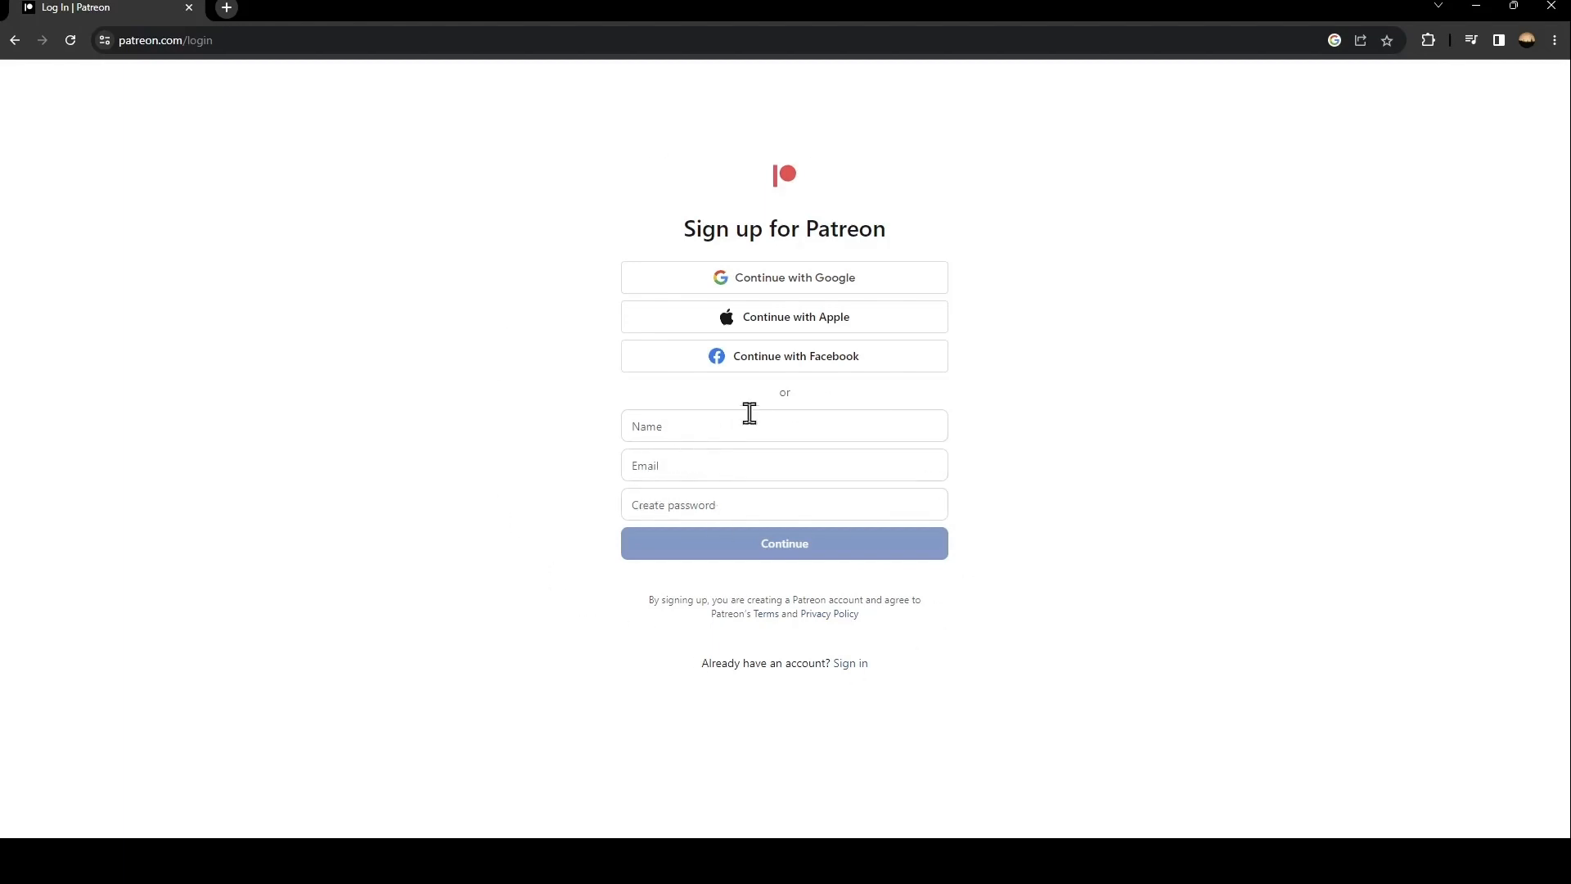
left_click(784, 424)
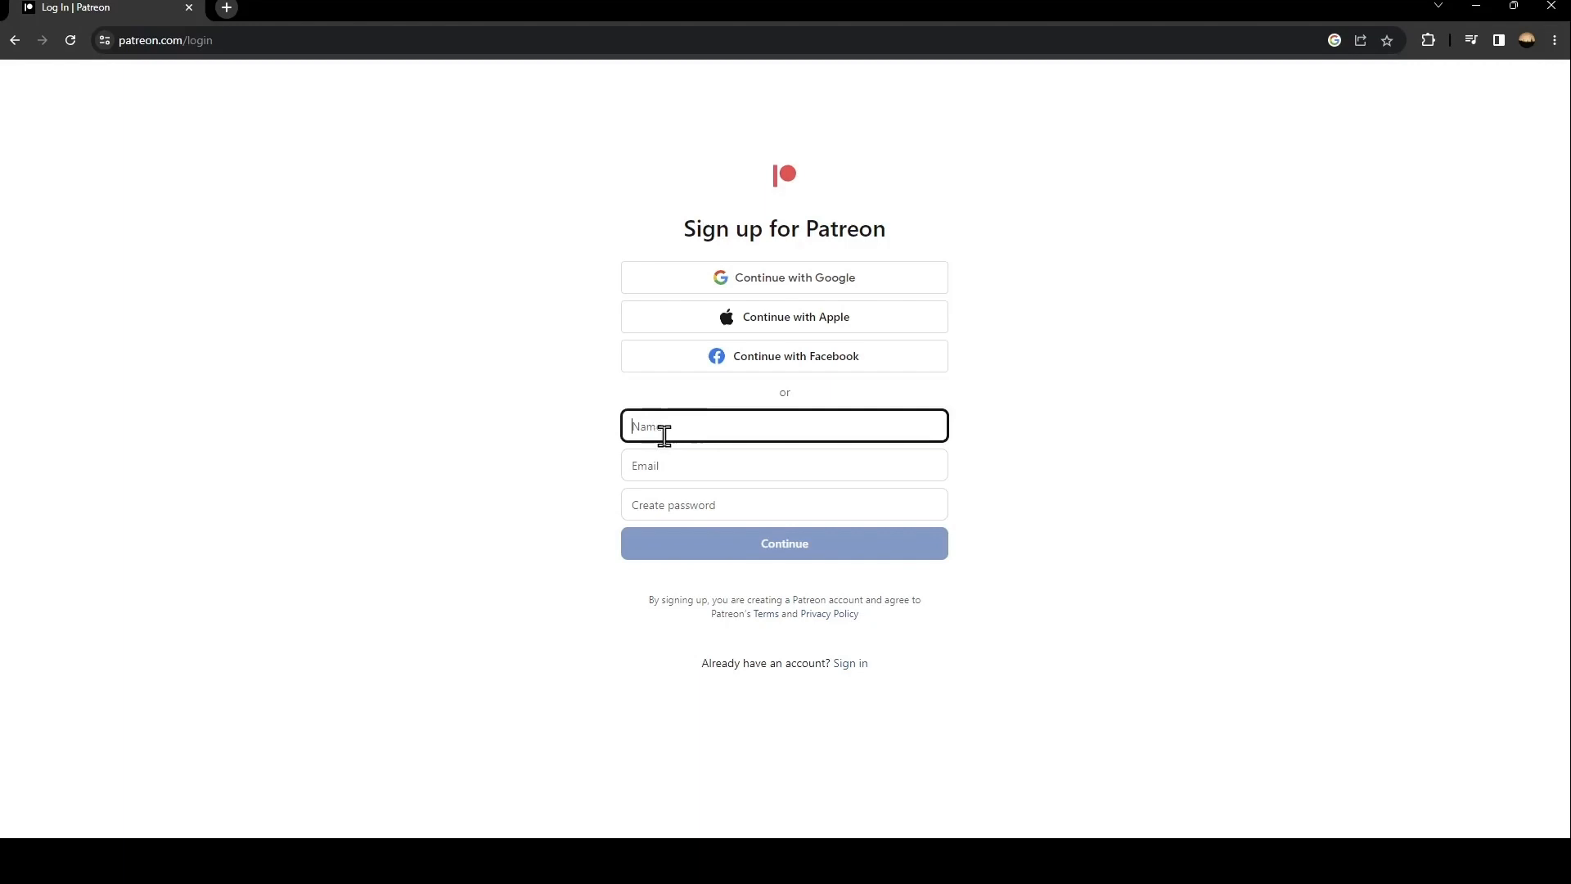
mouse_move(737, 432)
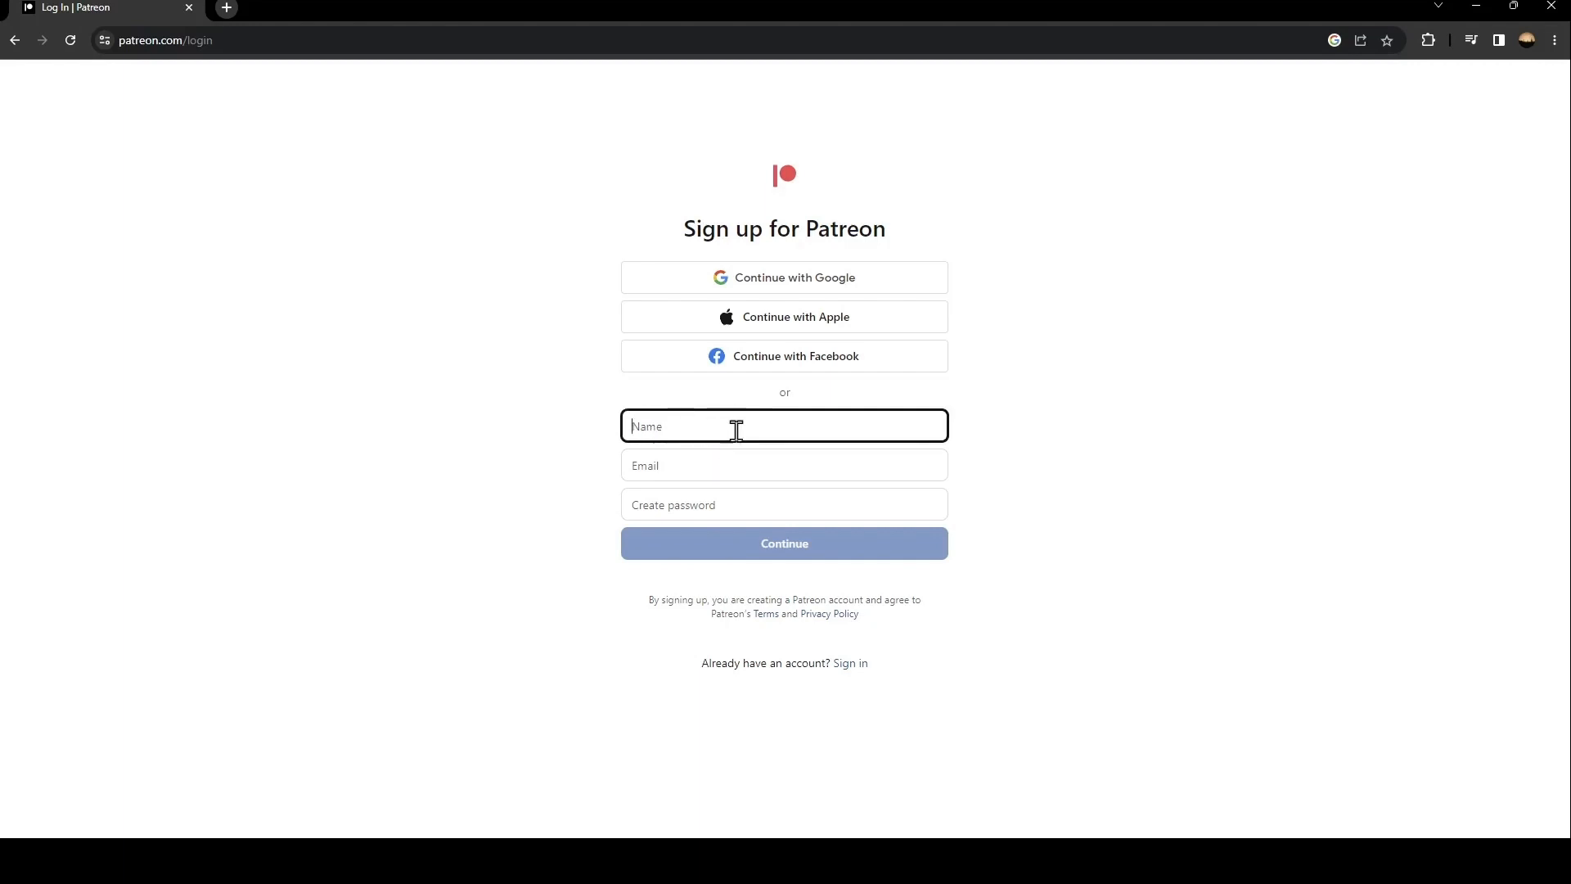
mouse_move(702, 474)
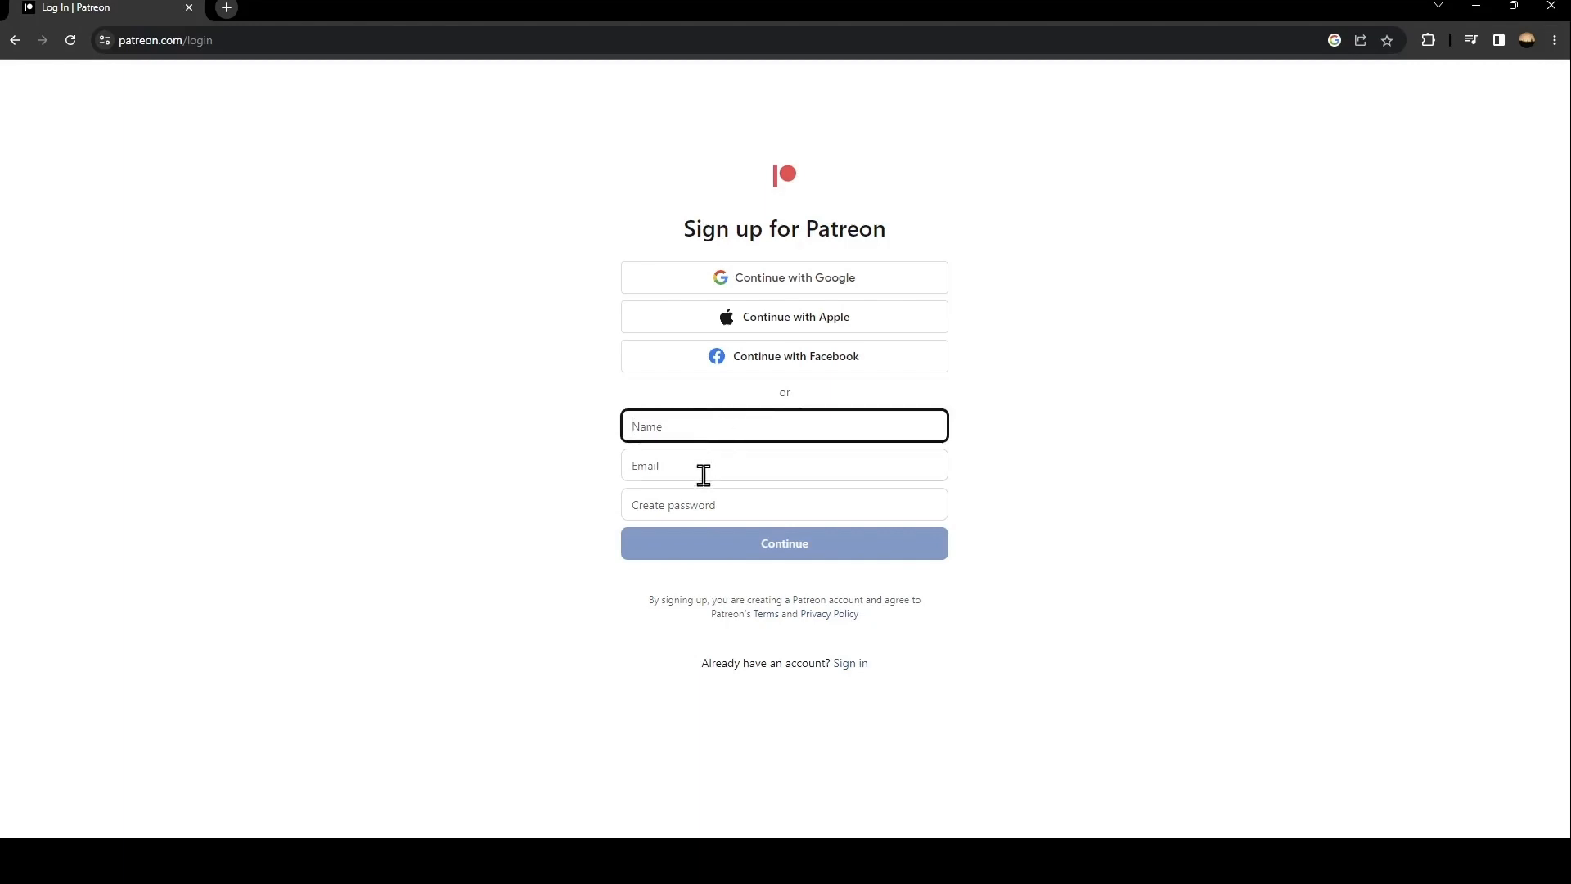
mouse_move(685, 514)
type("aizen")
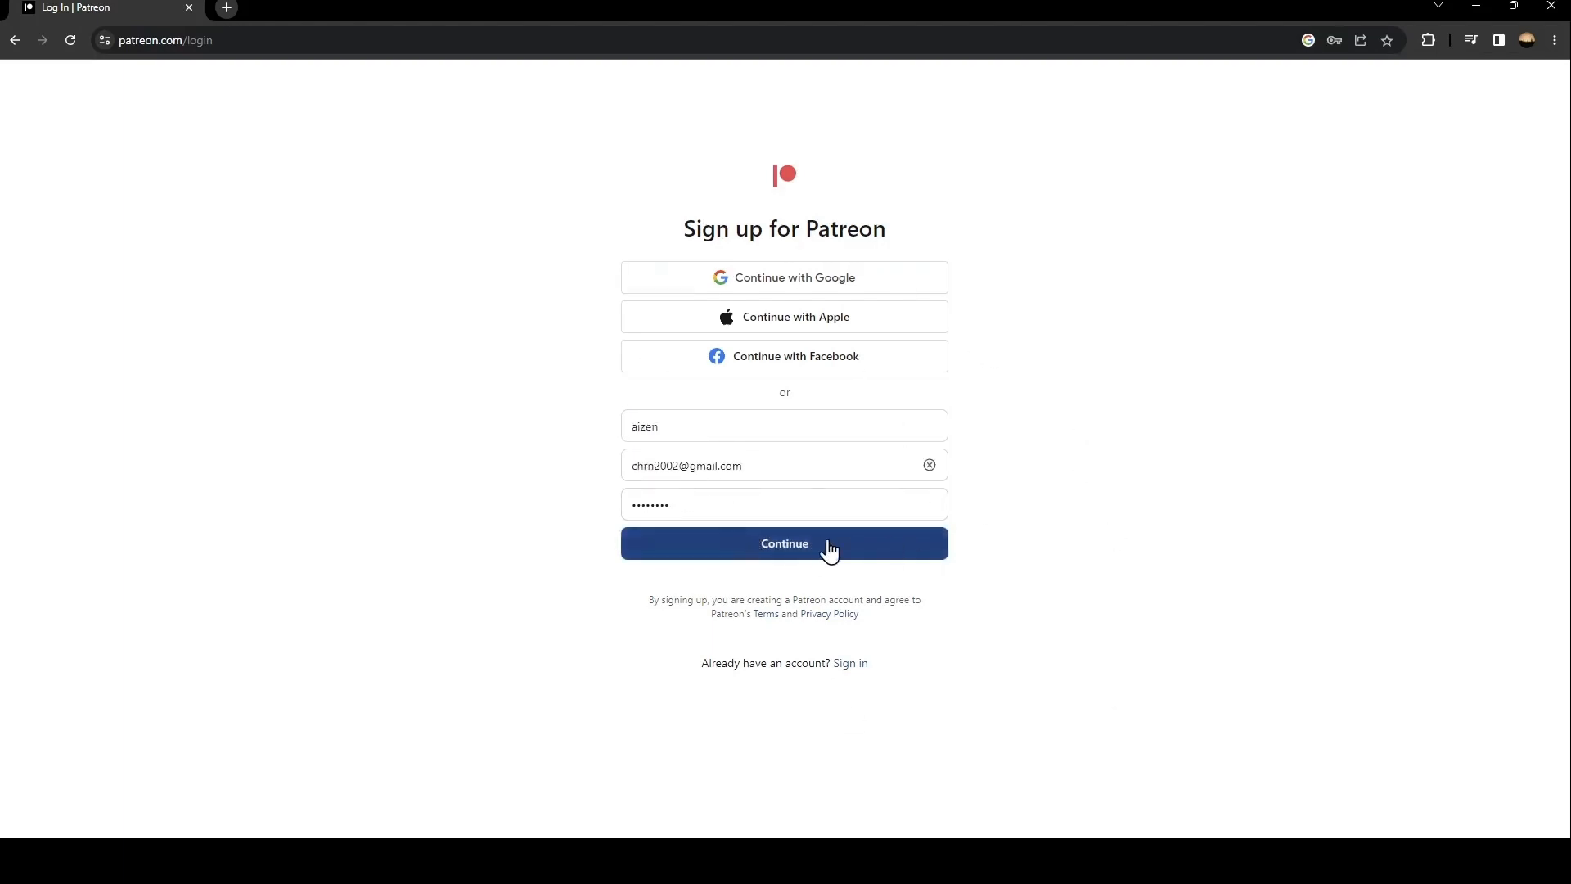
left_click(785, 544)
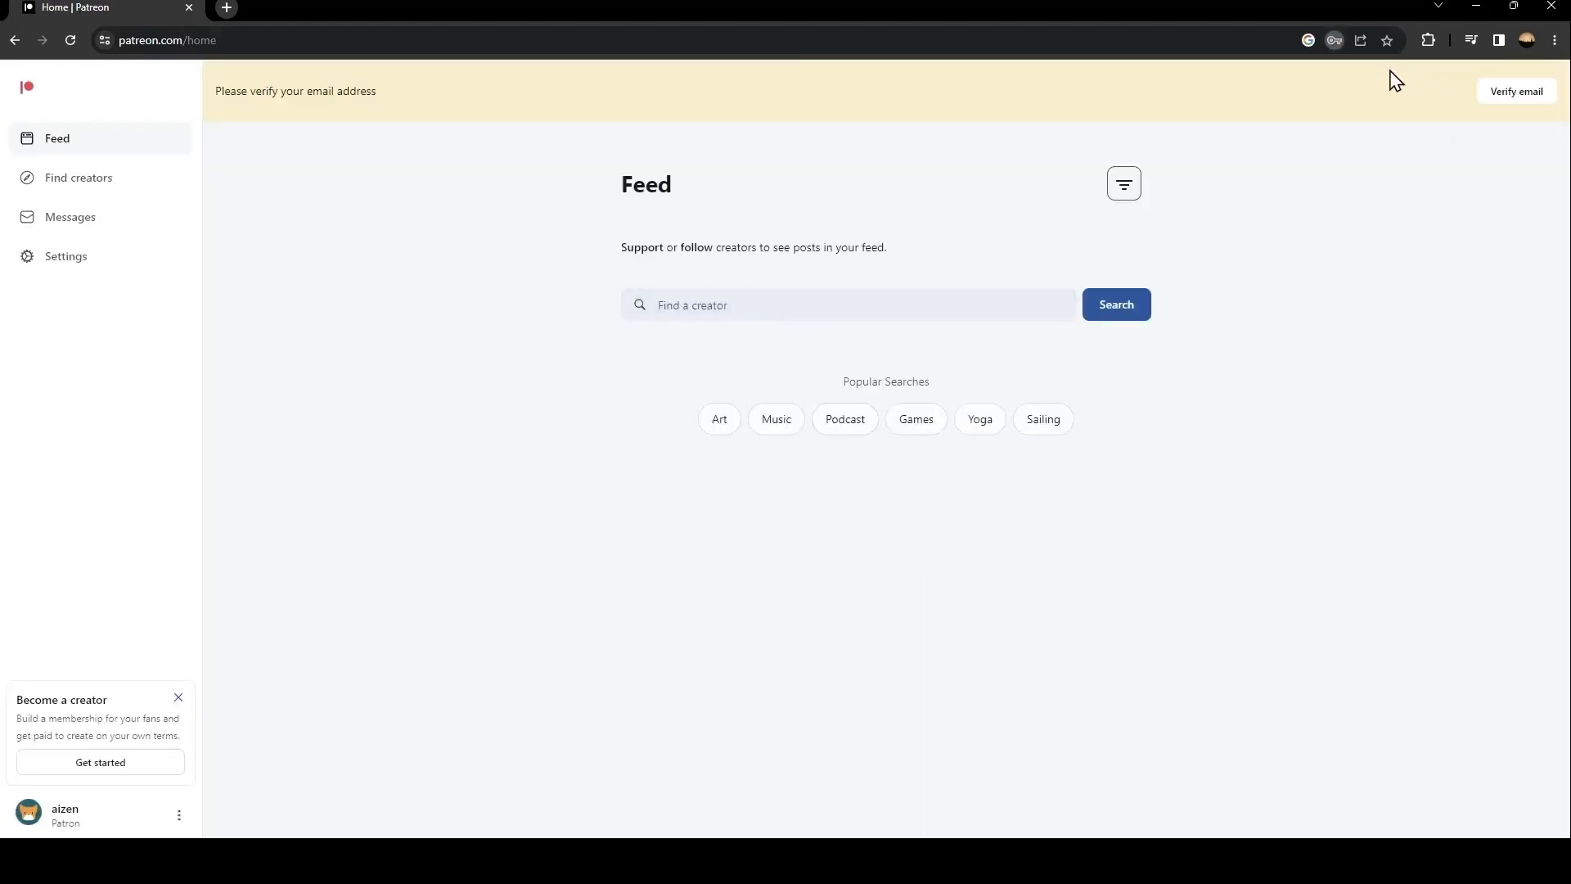
mouse_move(1081, 361)
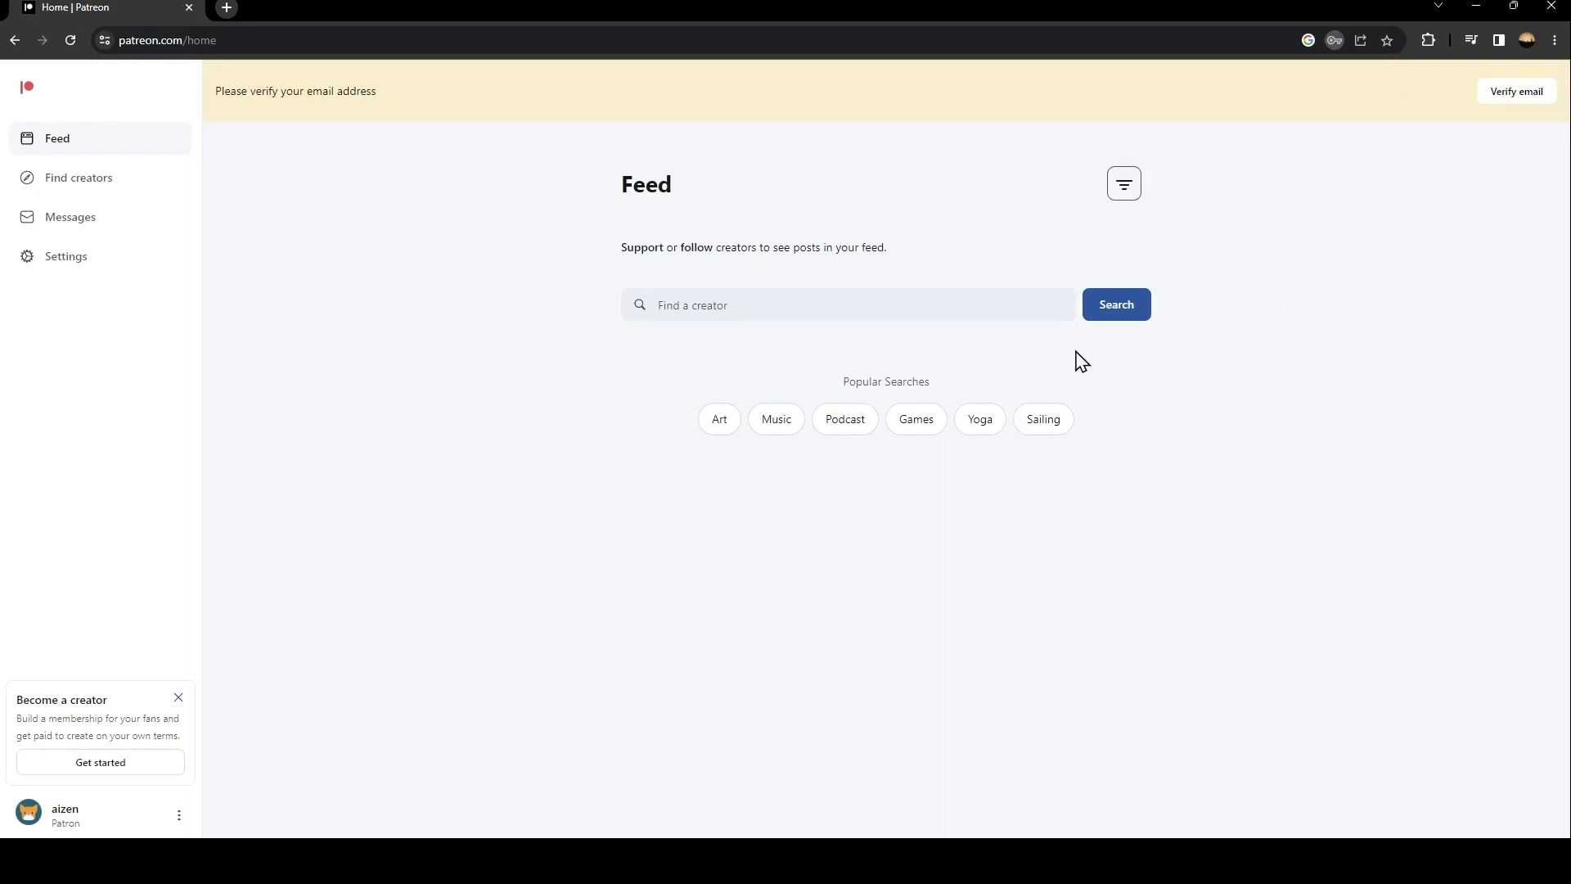
mouse_move(1296, 317)
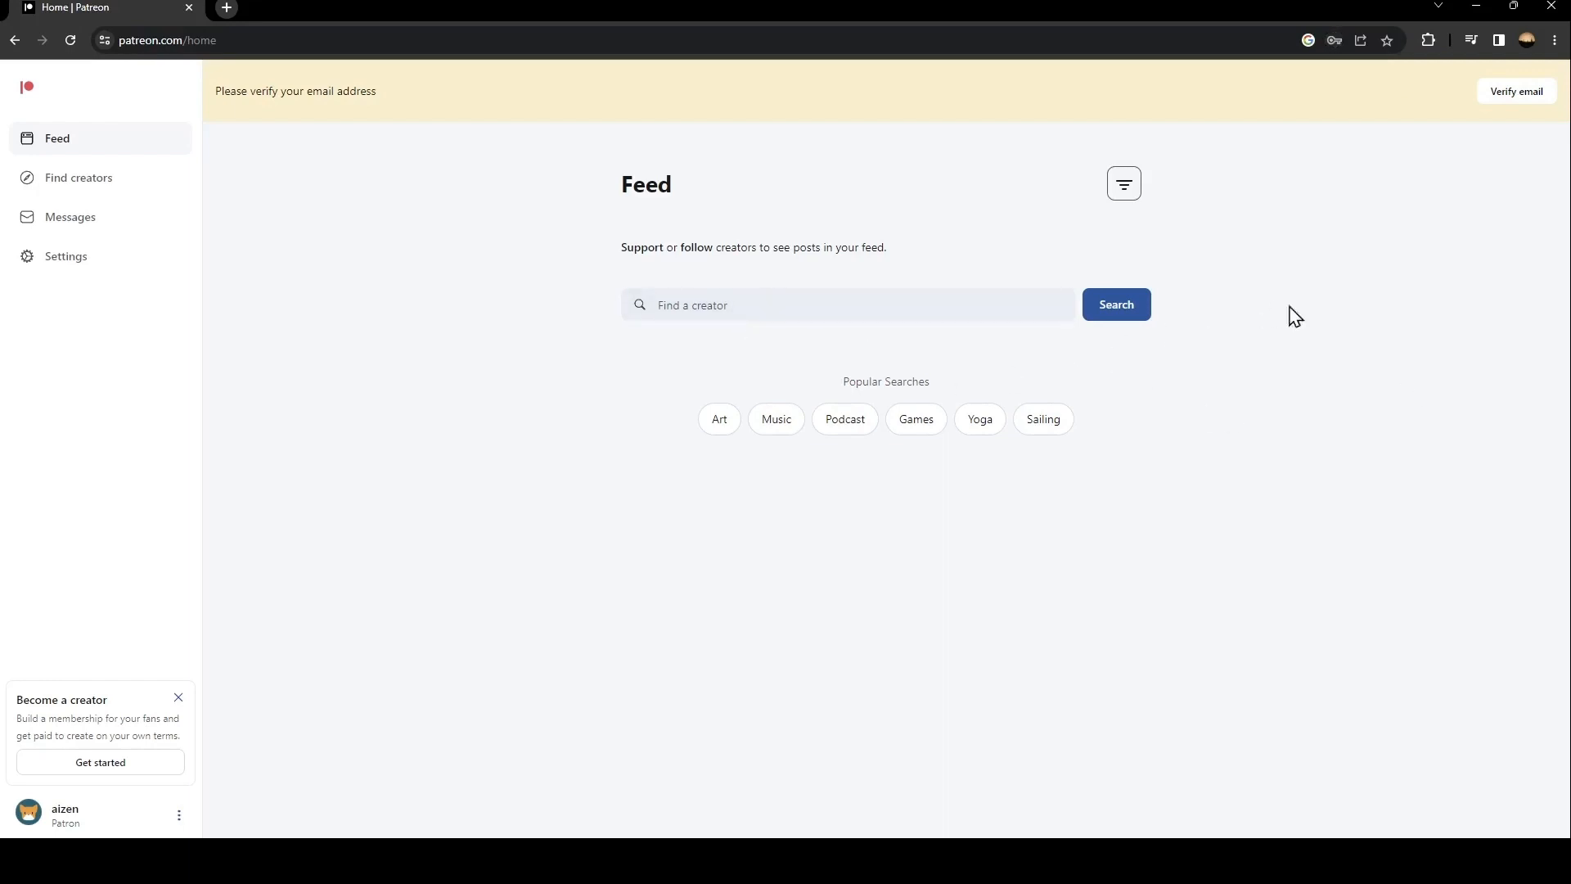
mouse_move(267, 96)
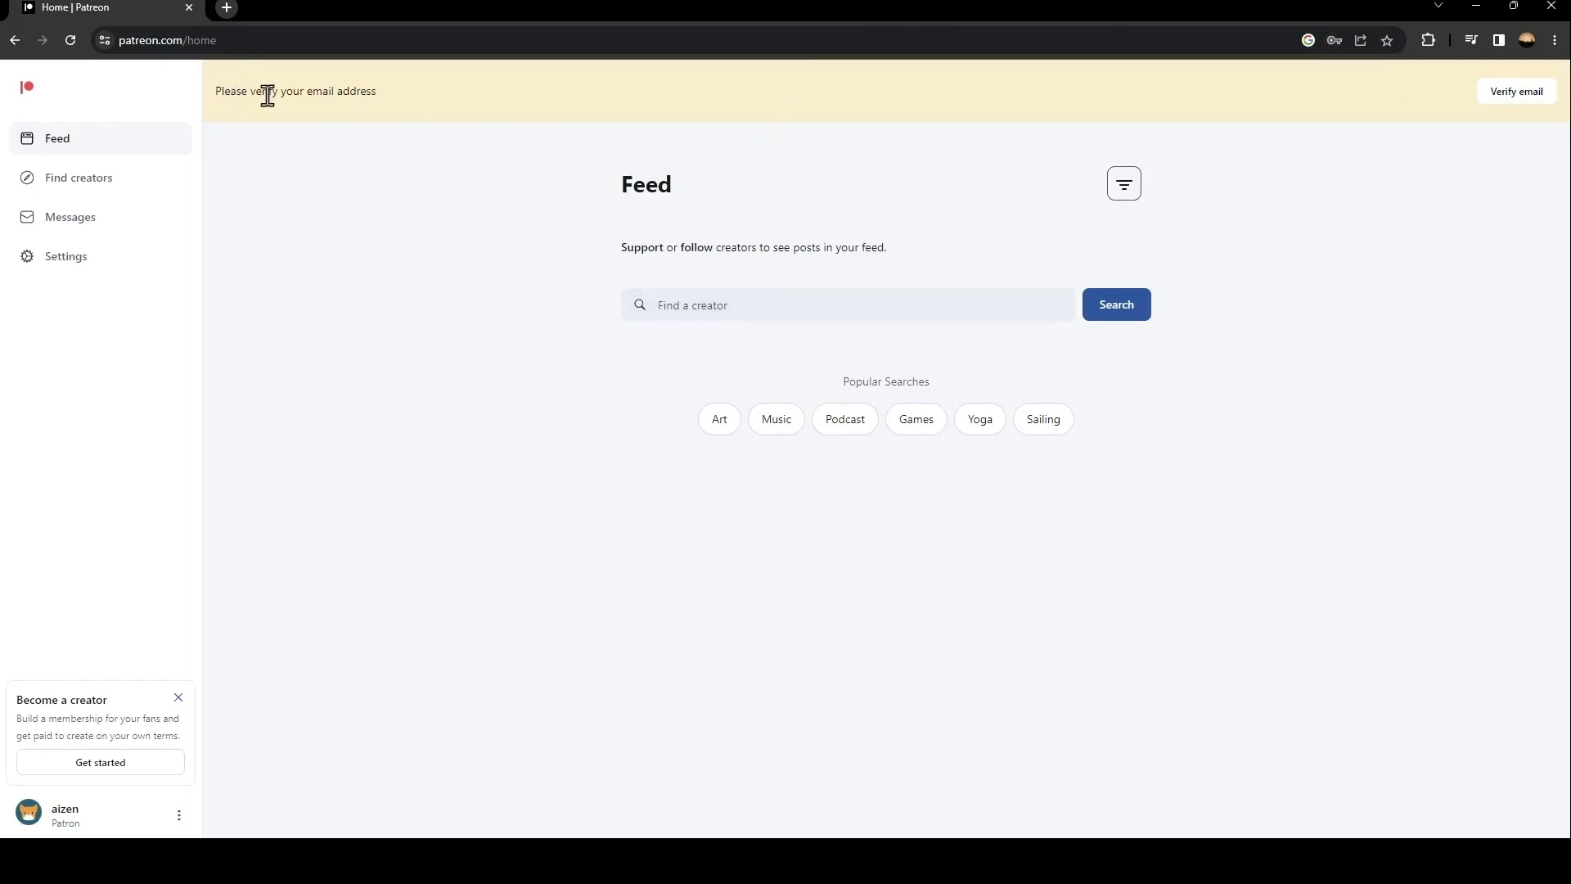
mouse_move(228, 93)
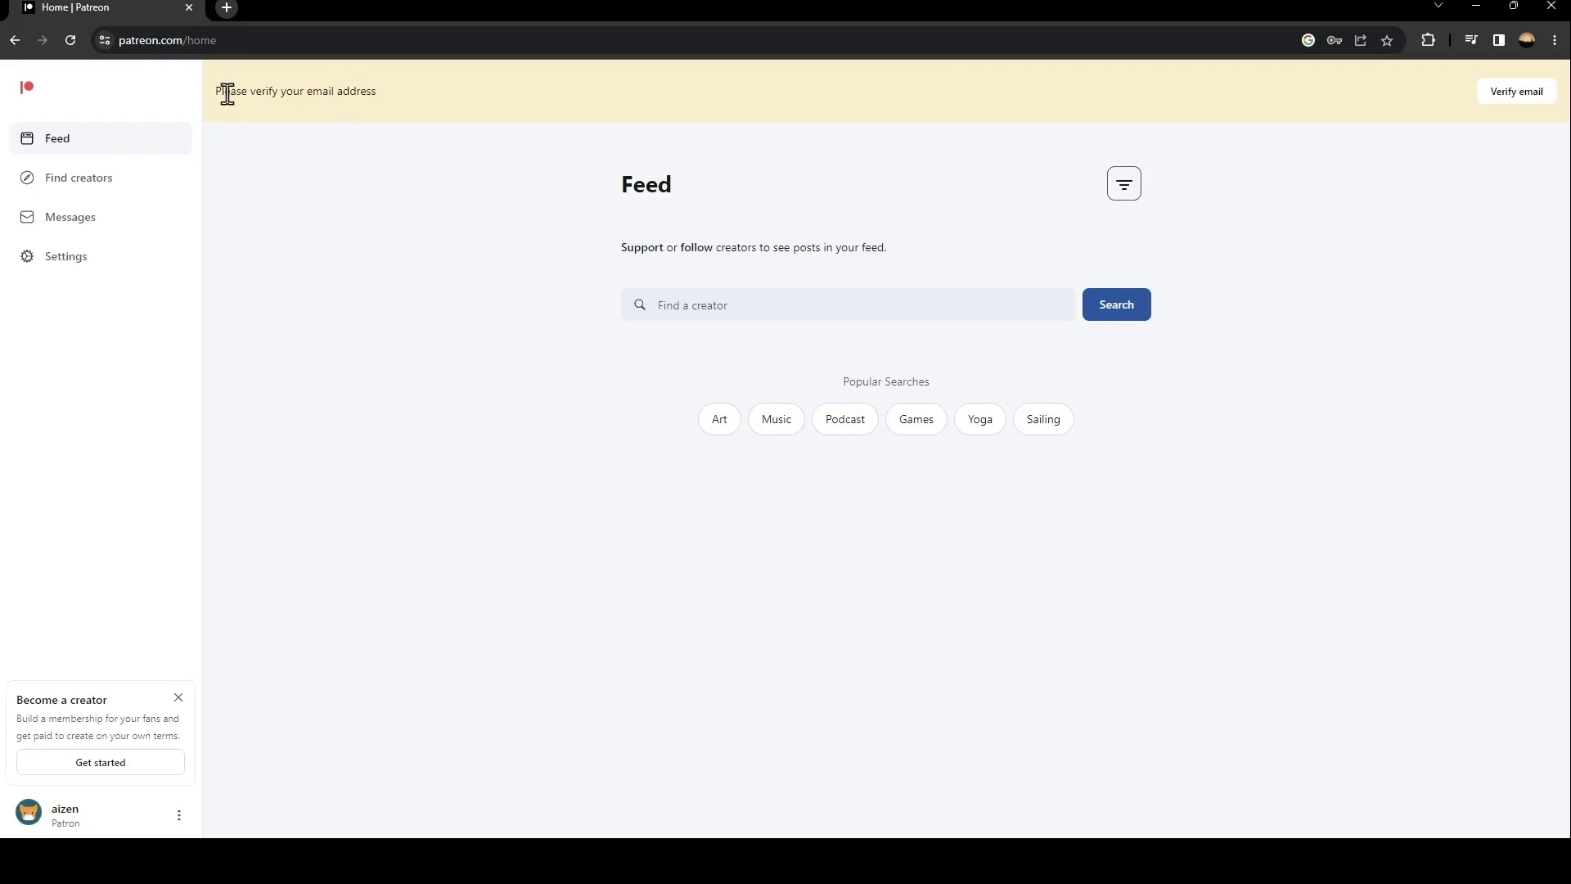
mouse_move(1518, 90)
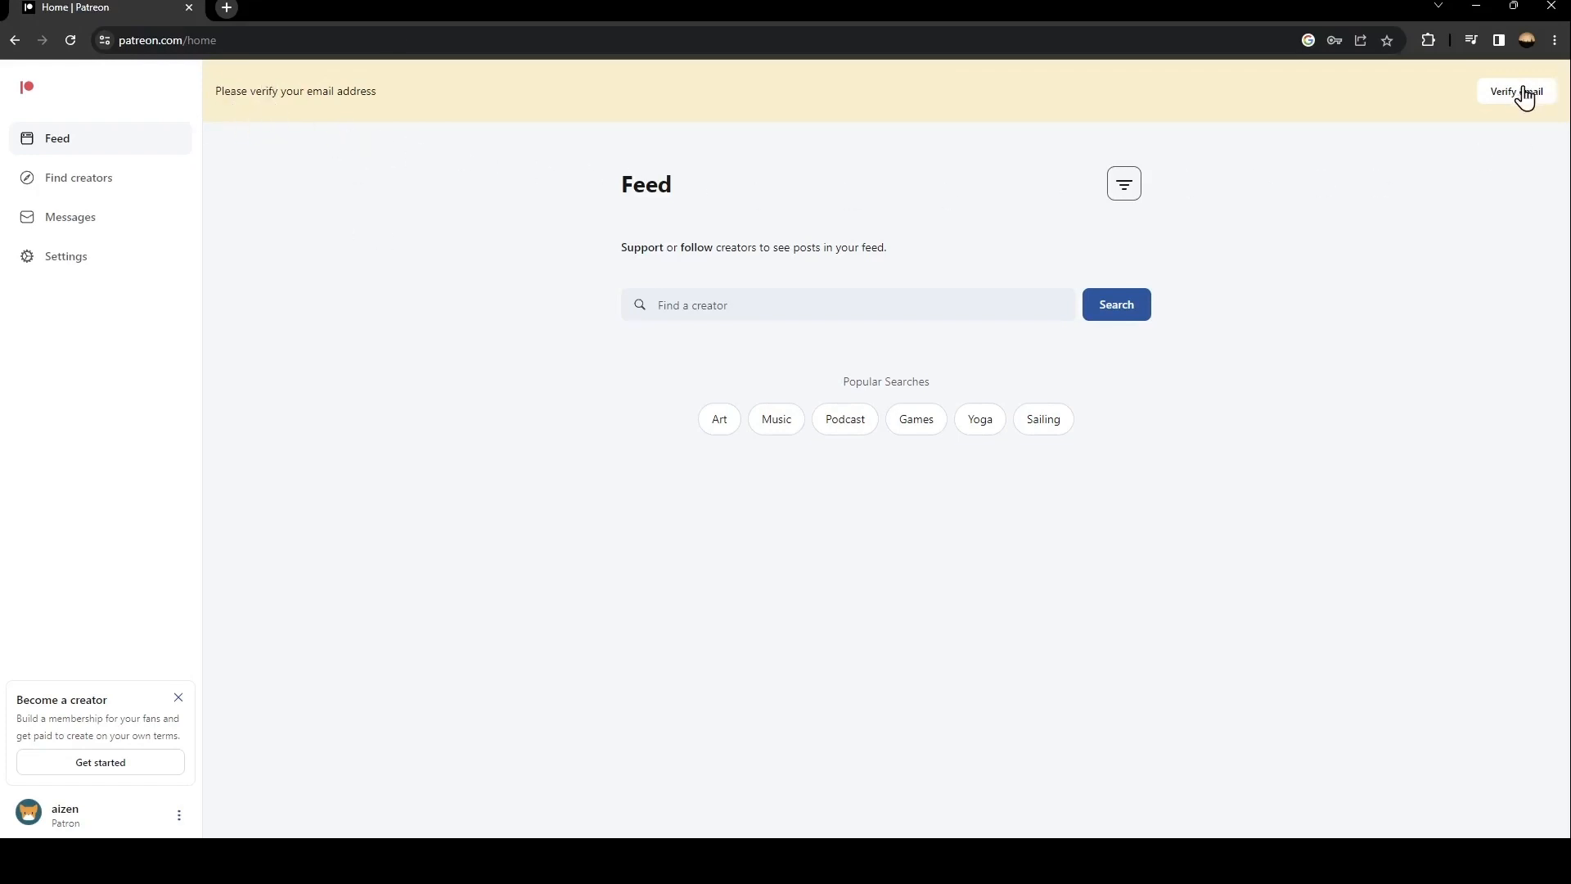
Send the verification email from the top banner.
left_click(1517, 91)
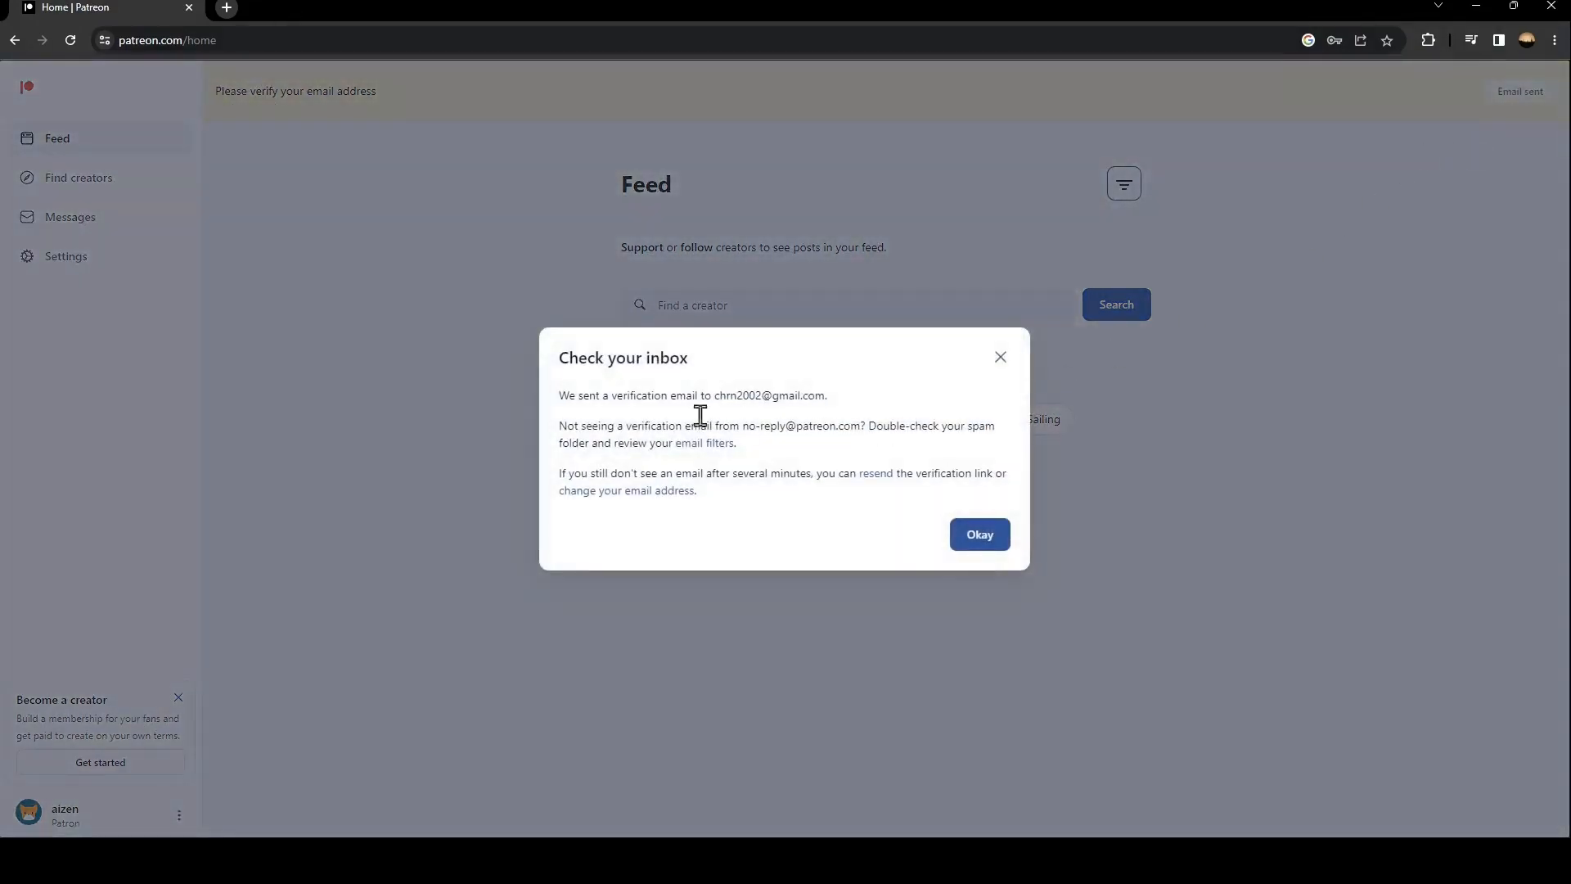
mouse_move(725, 375)
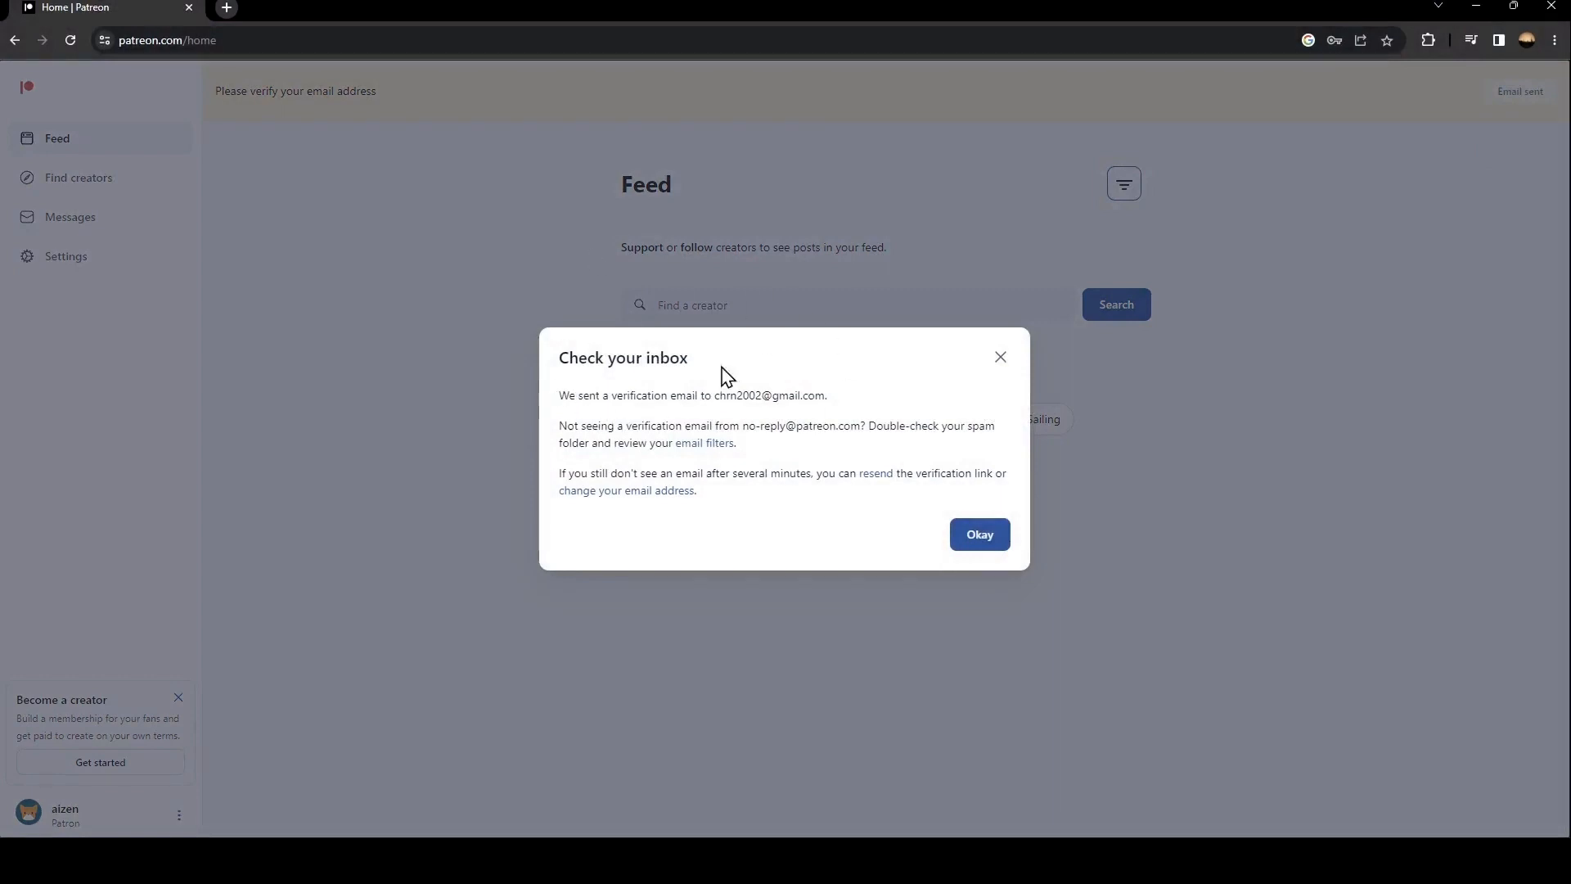
mouse_move(1179, 464)
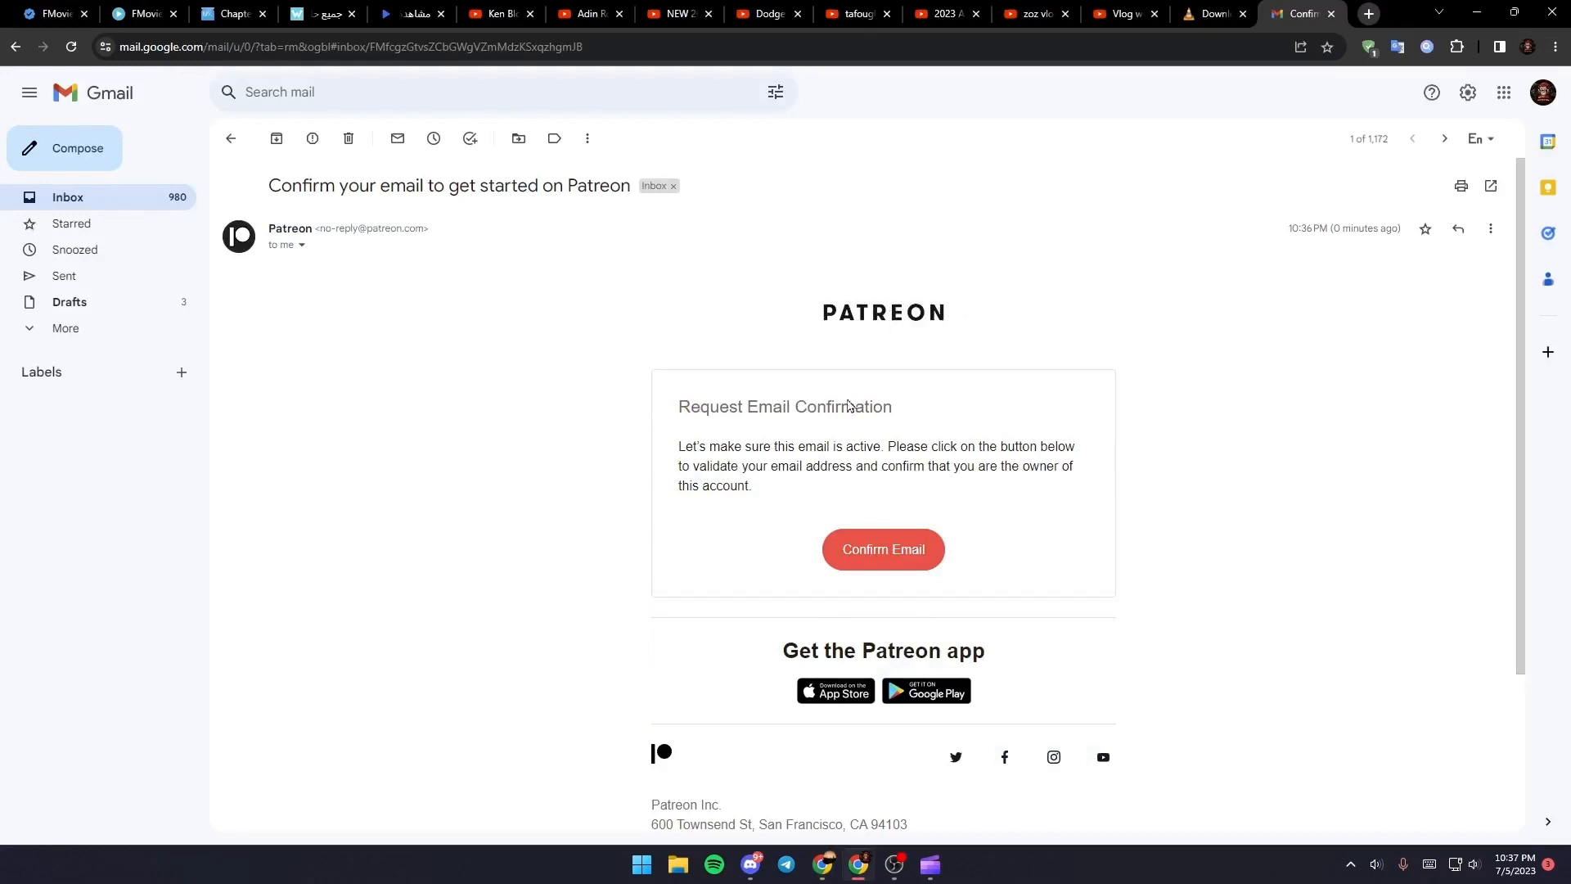
Confirm the email address via the Confirm Email button in the Patreon message.
left_click(882, 549)
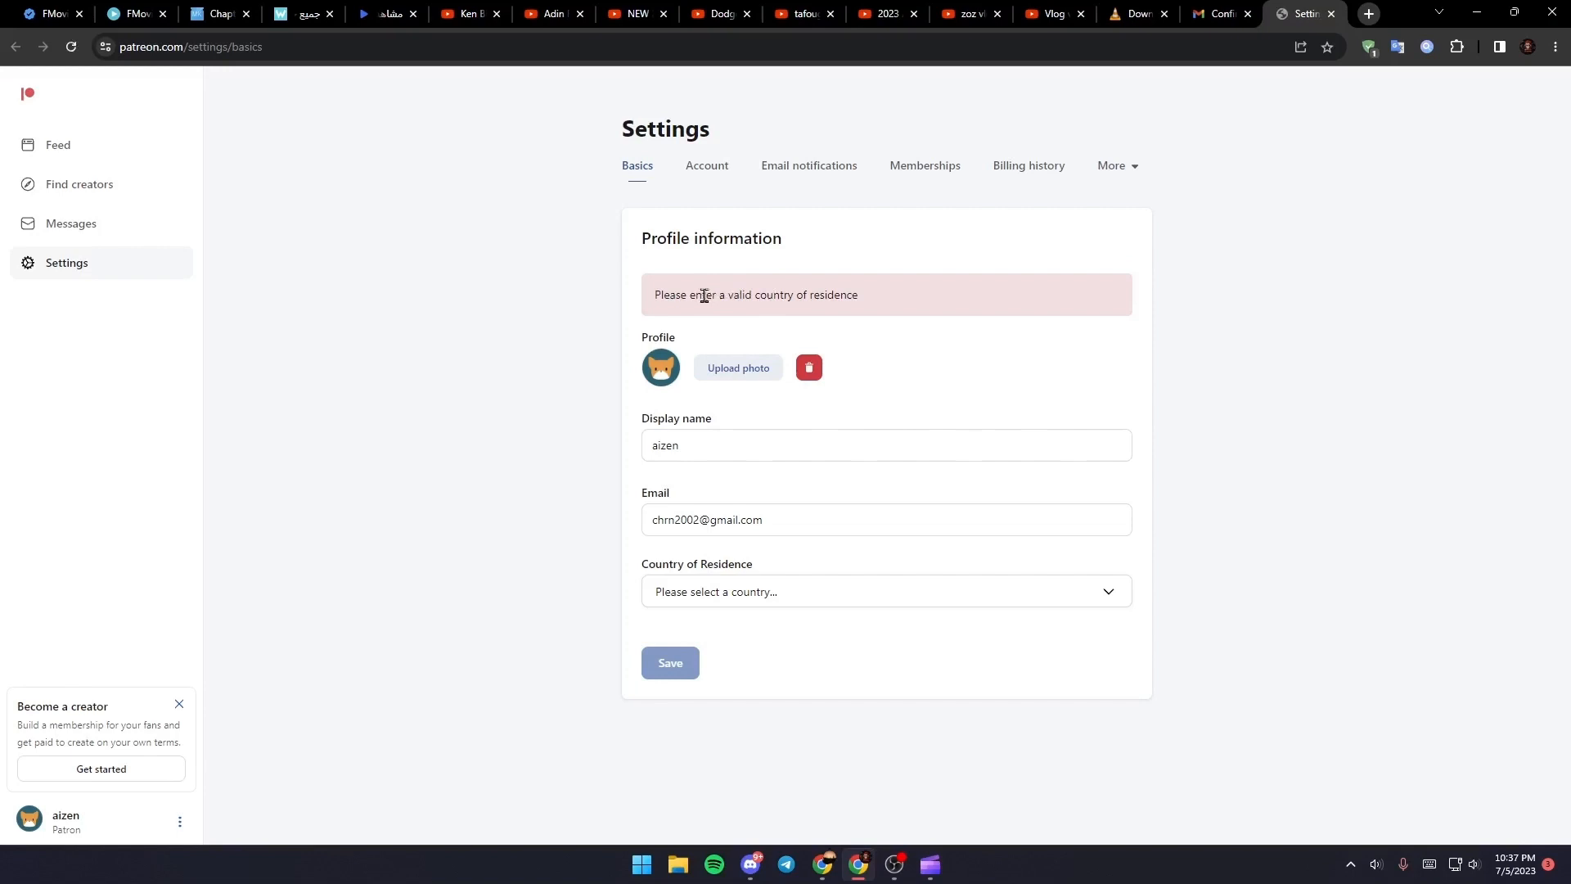
mouse_move(1124, 318)
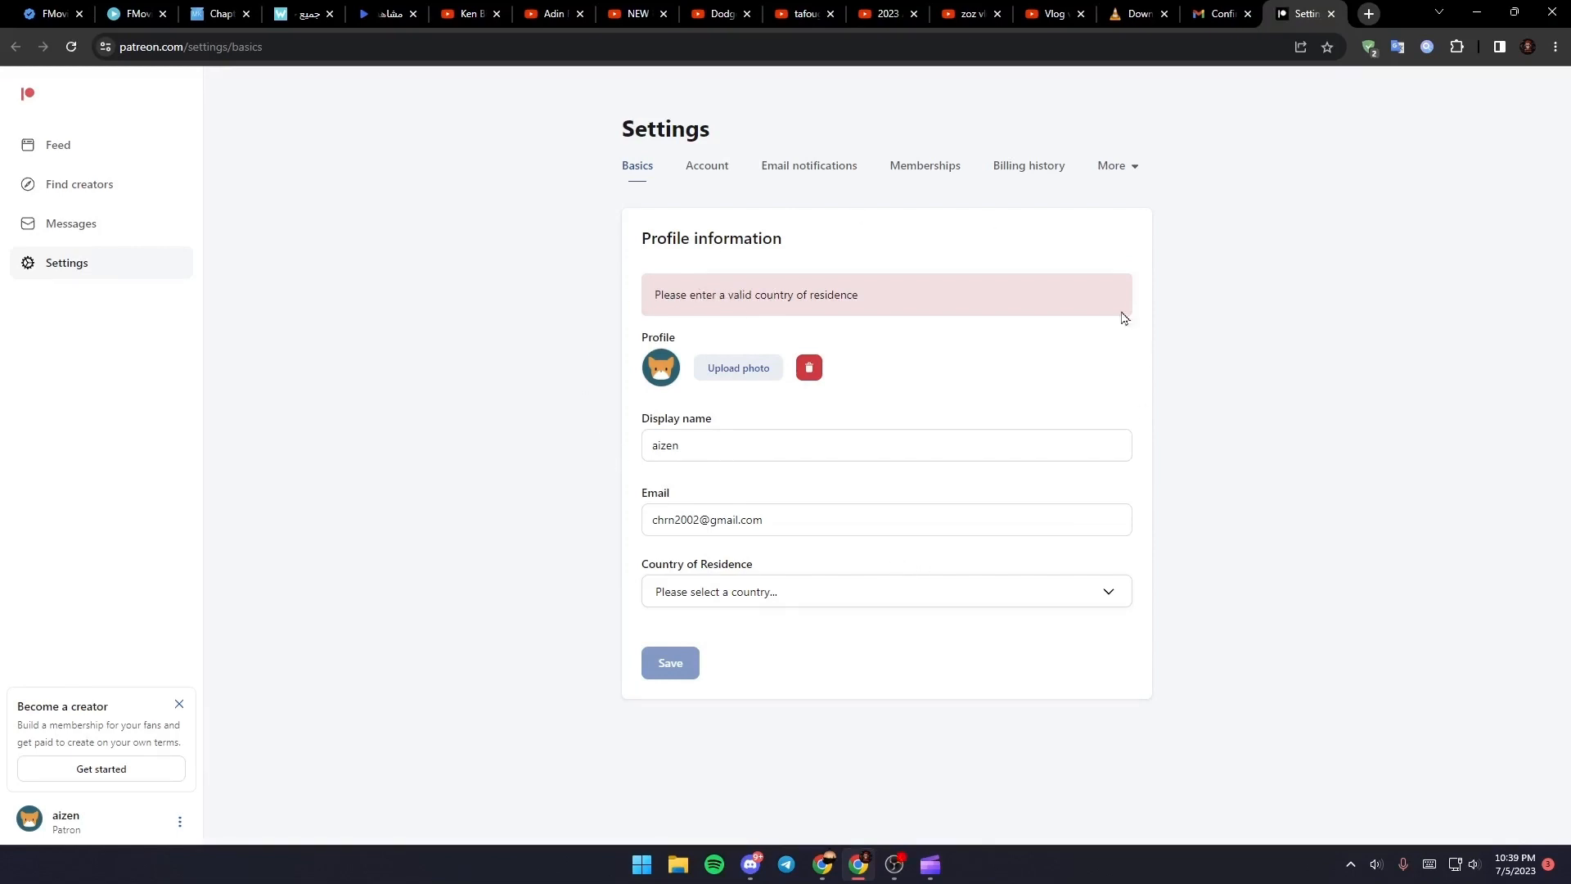
Filter the Country of Residence list with 'mor' and choose Morocco.
left_click(885, 591)
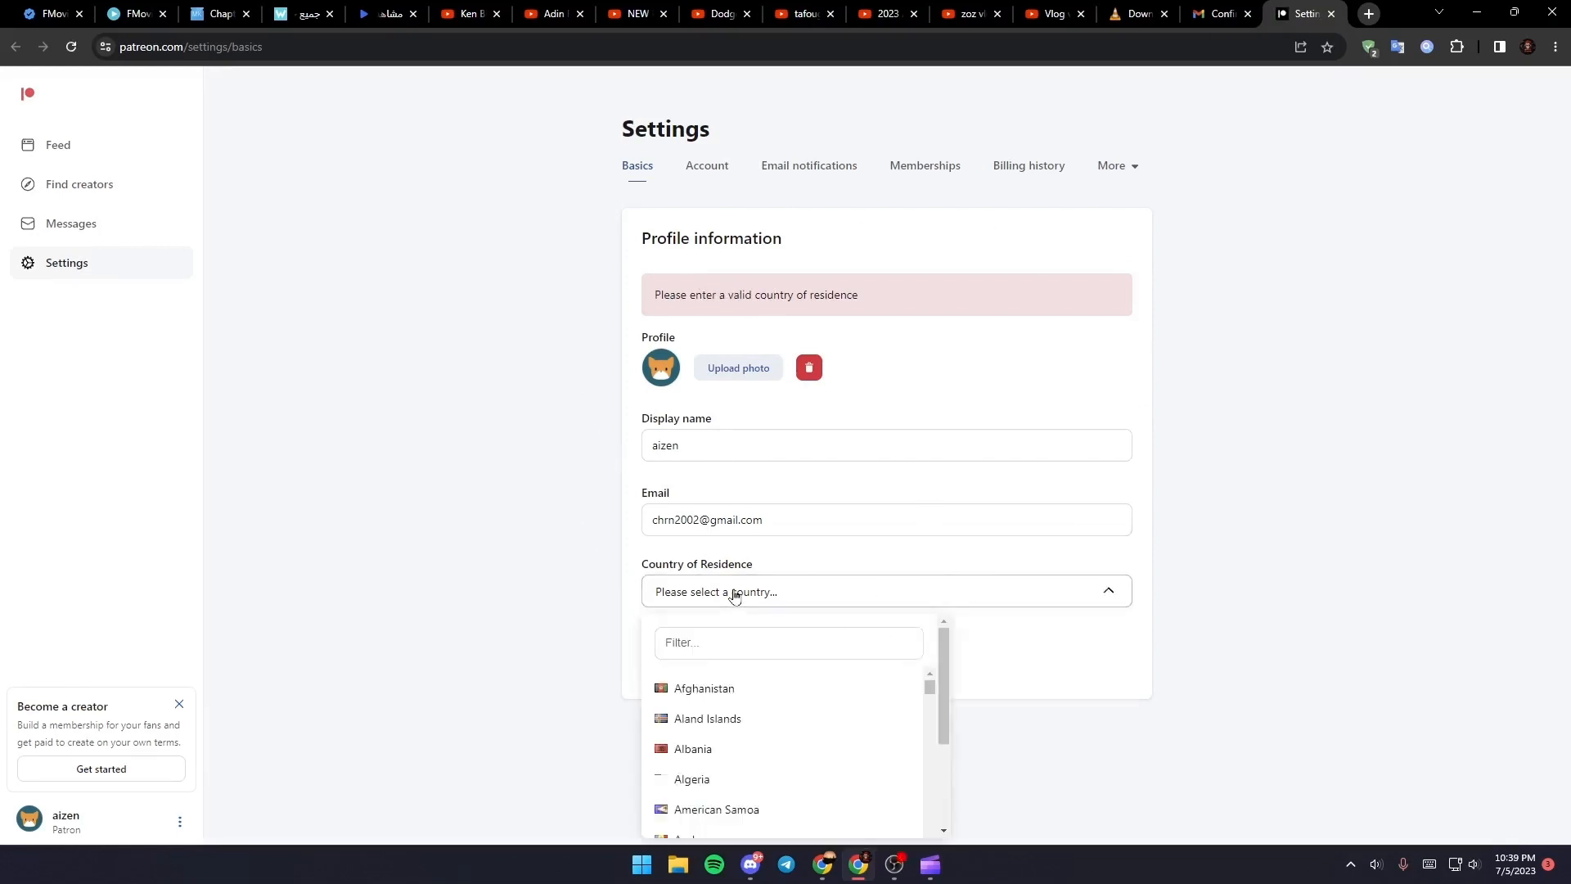
left_click(788, 642)
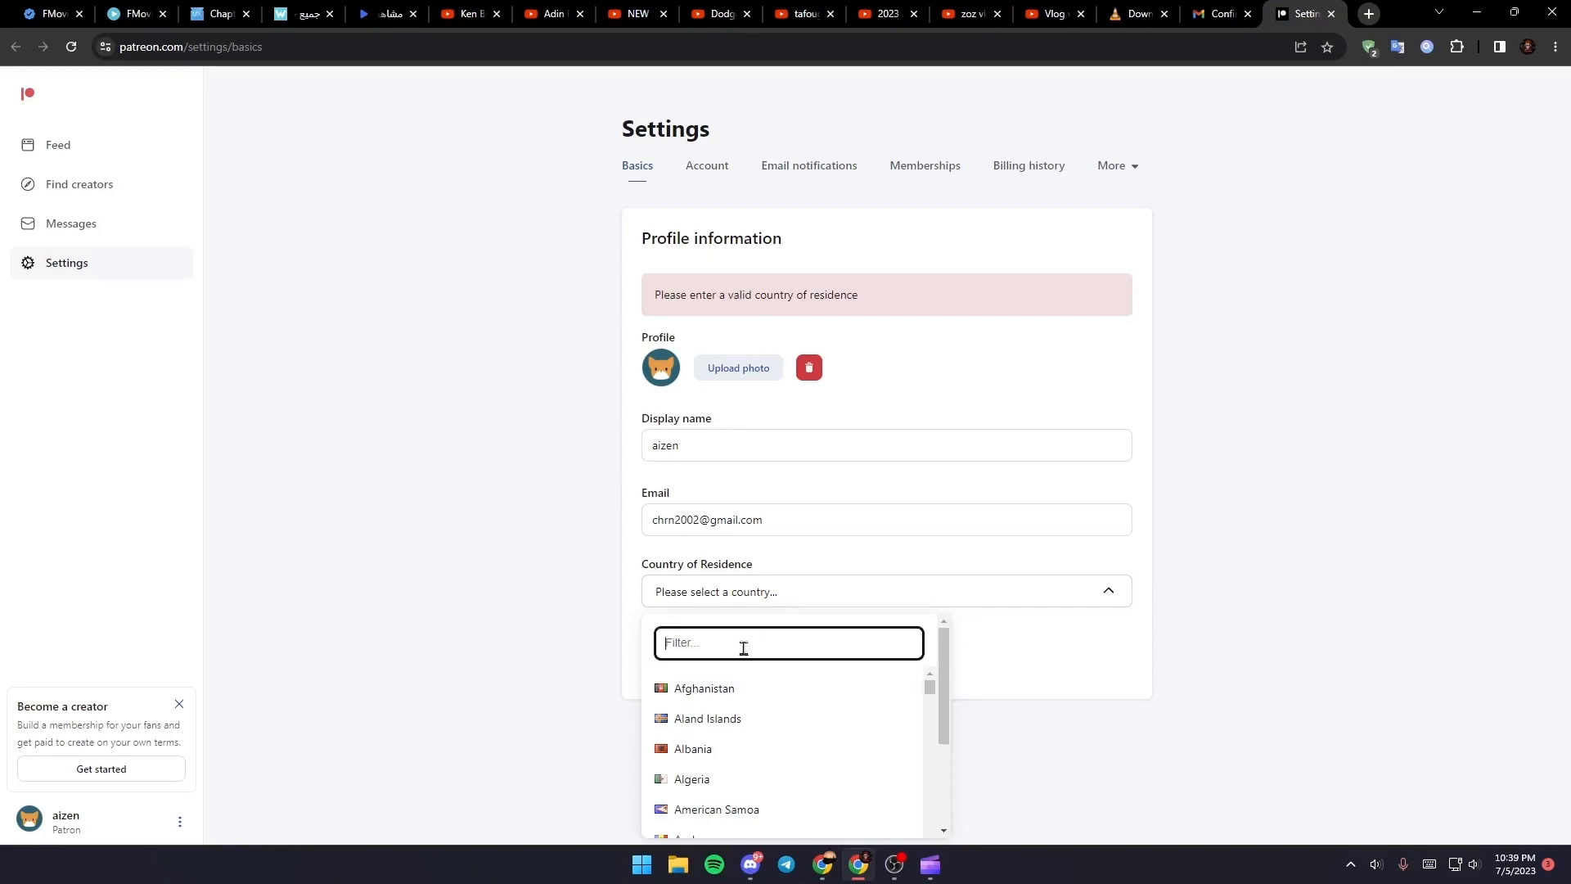
type("mor")
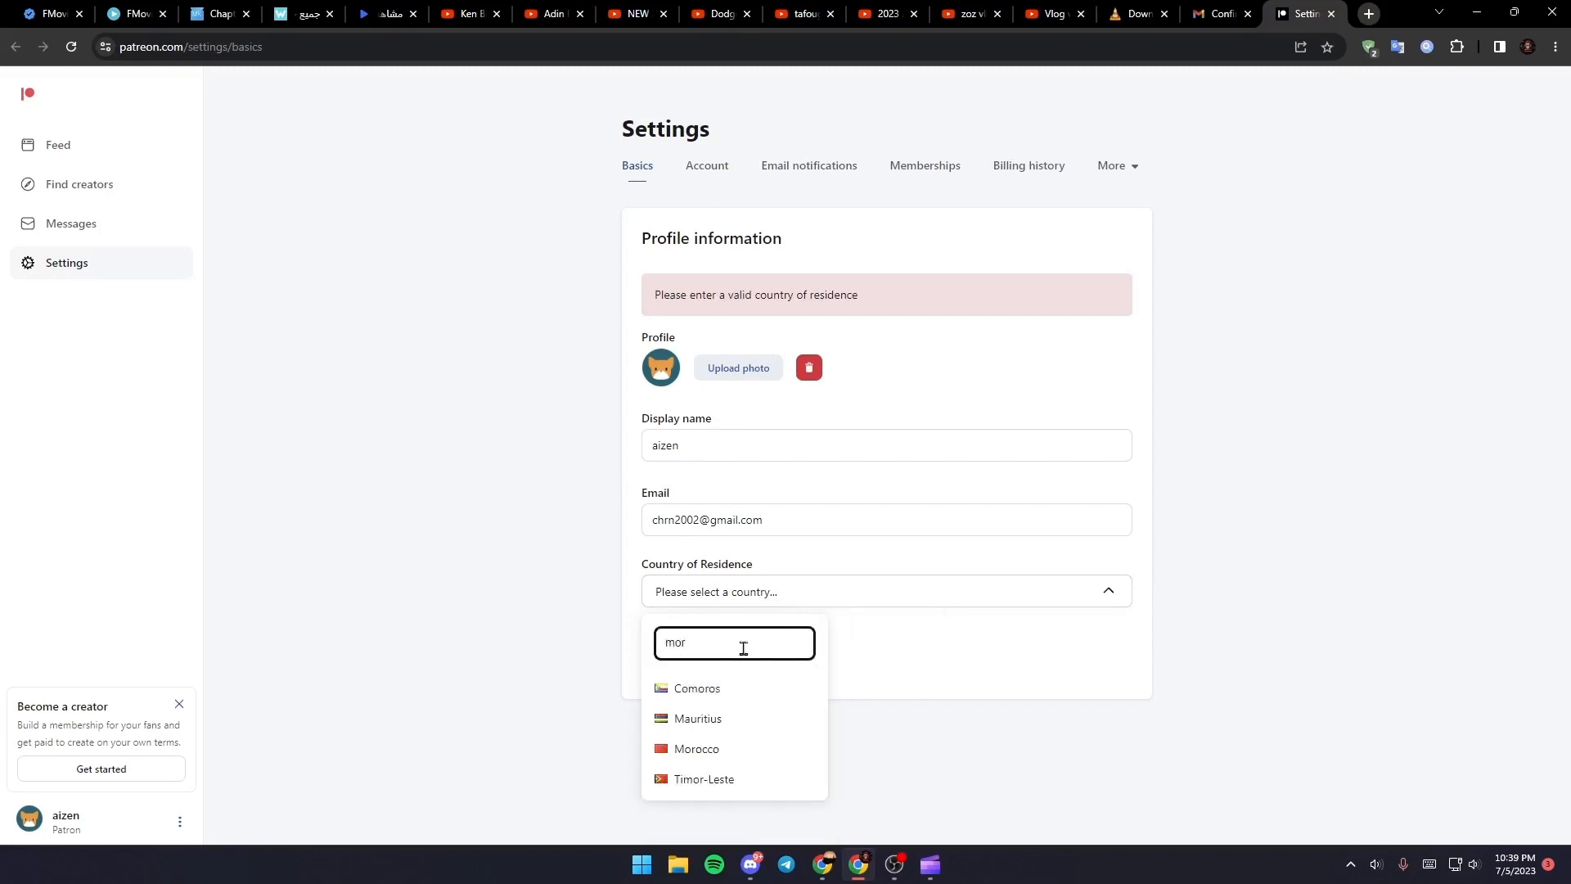
left_click(696, 749)
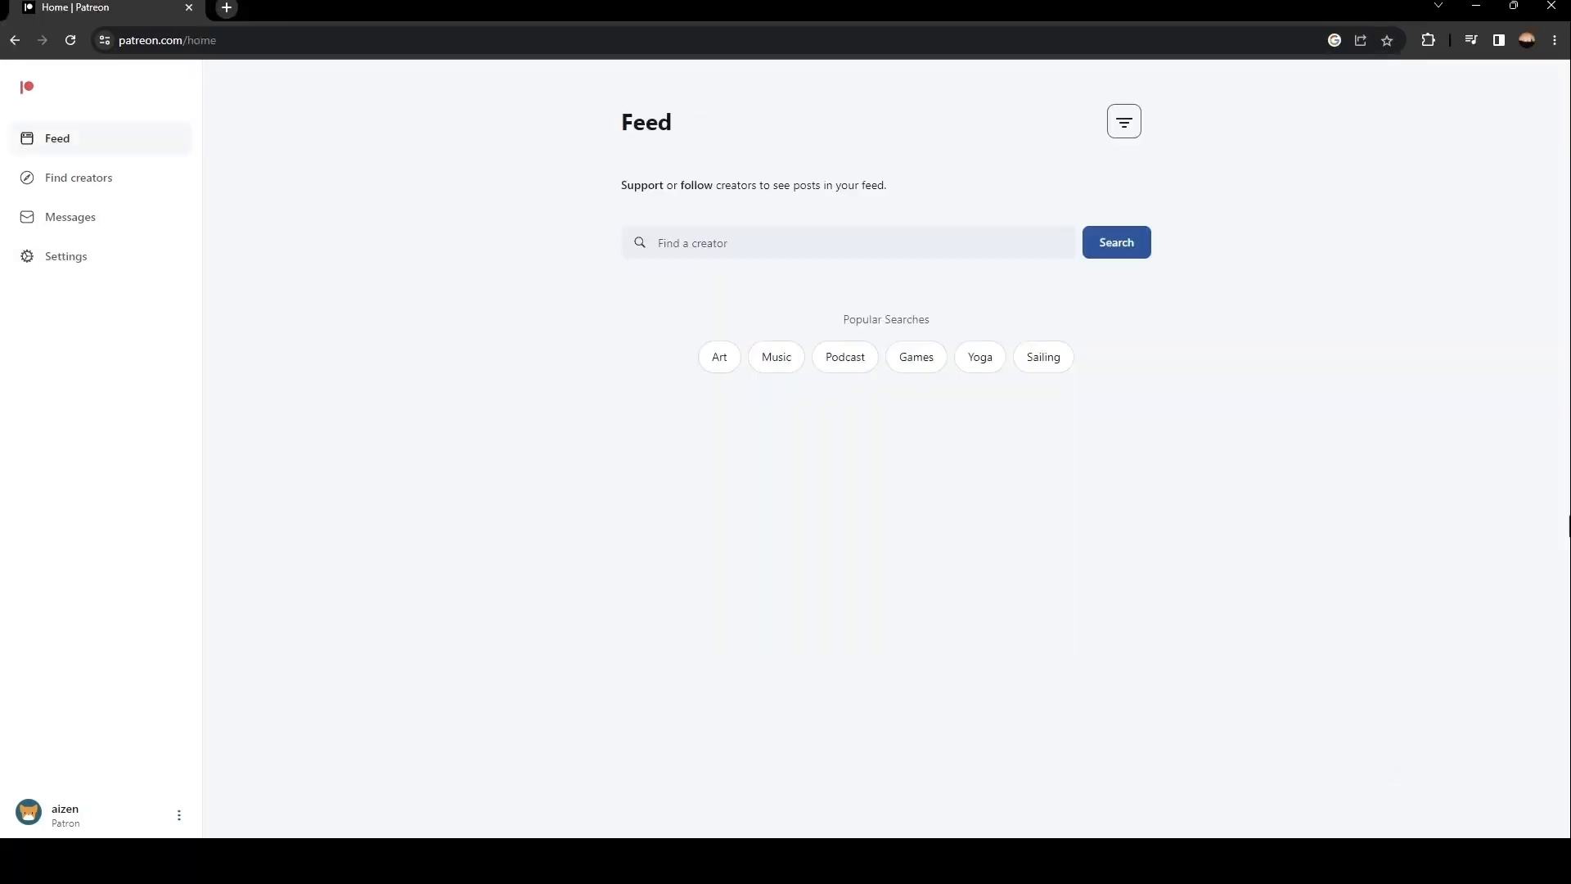
mouse_move(1496, 563)
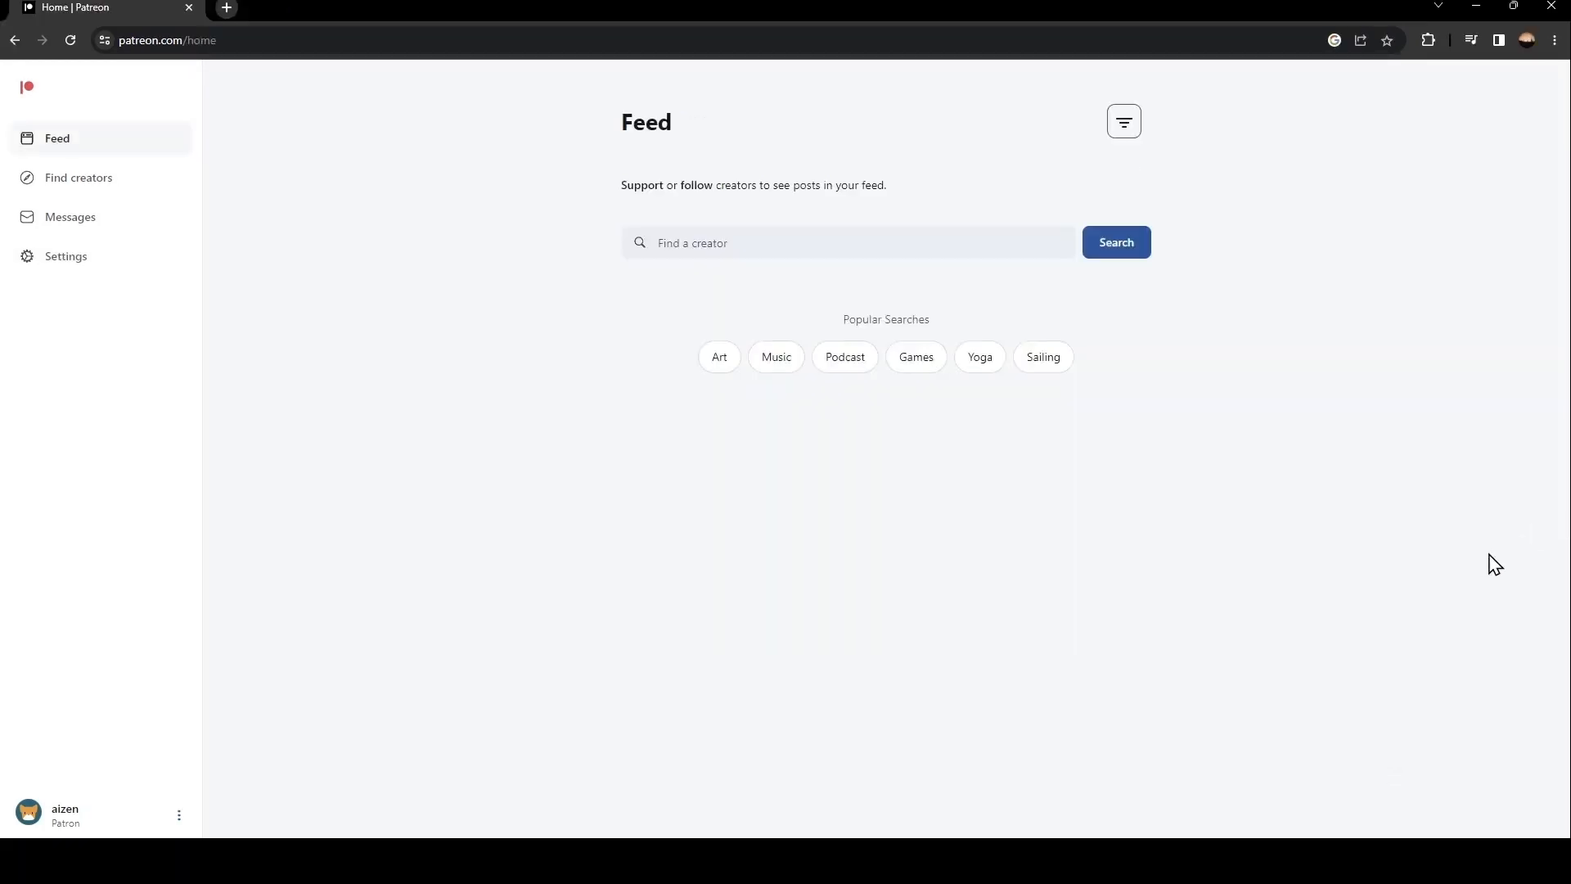
Add a new blank browser tab beside the Patreon home feed.
left_click(226, 8)
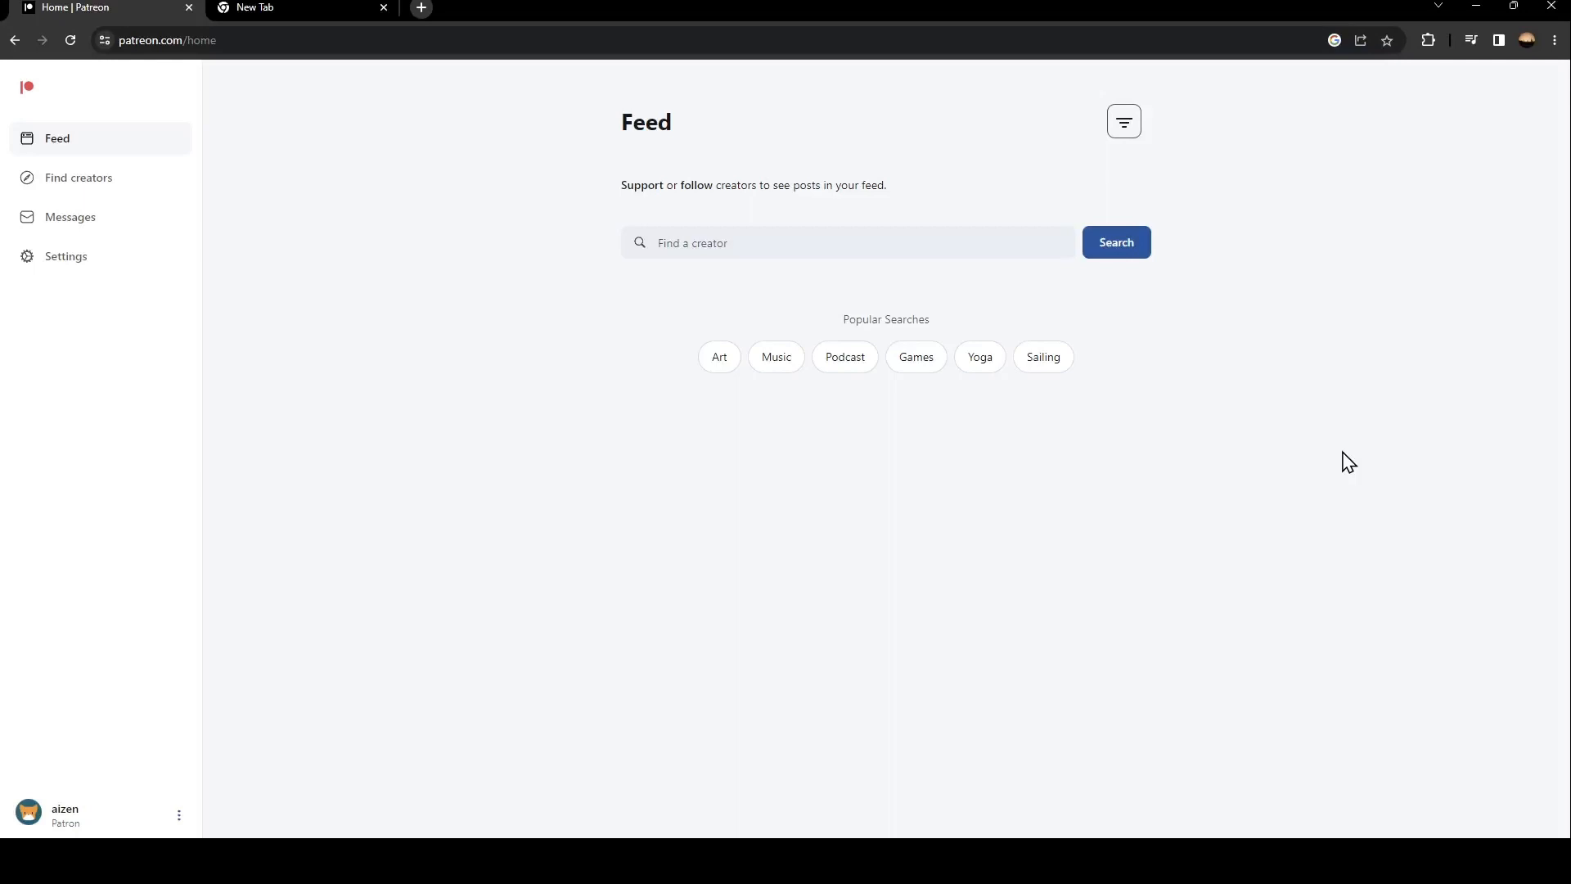
mouse_move(589, 305)
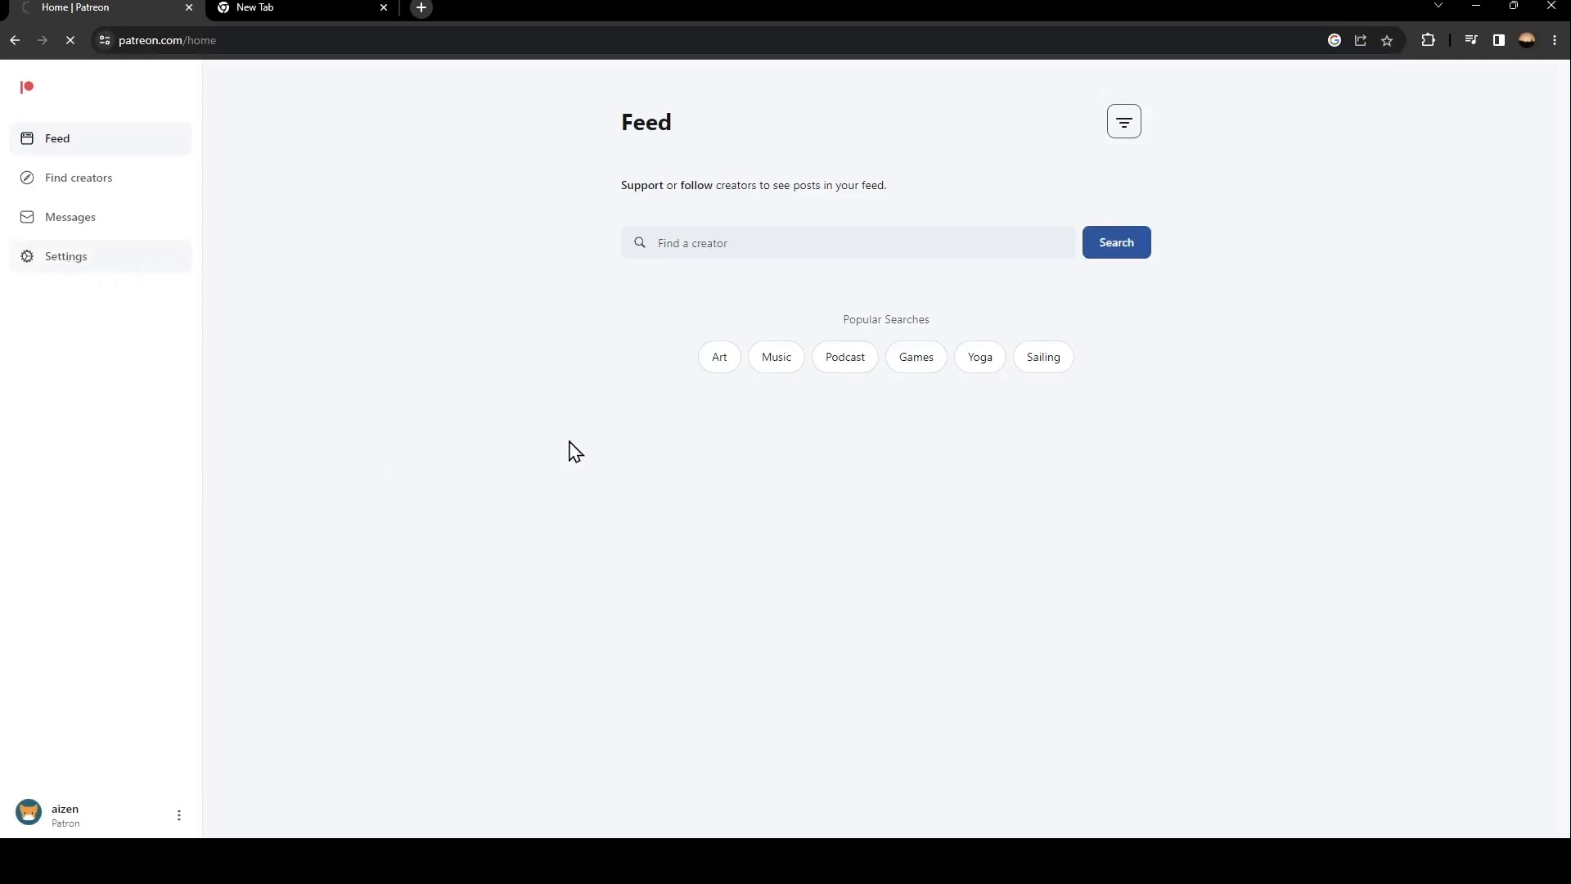
Go to Settings > Account and scroll down to the Currency preference.
left_click(66, 255)
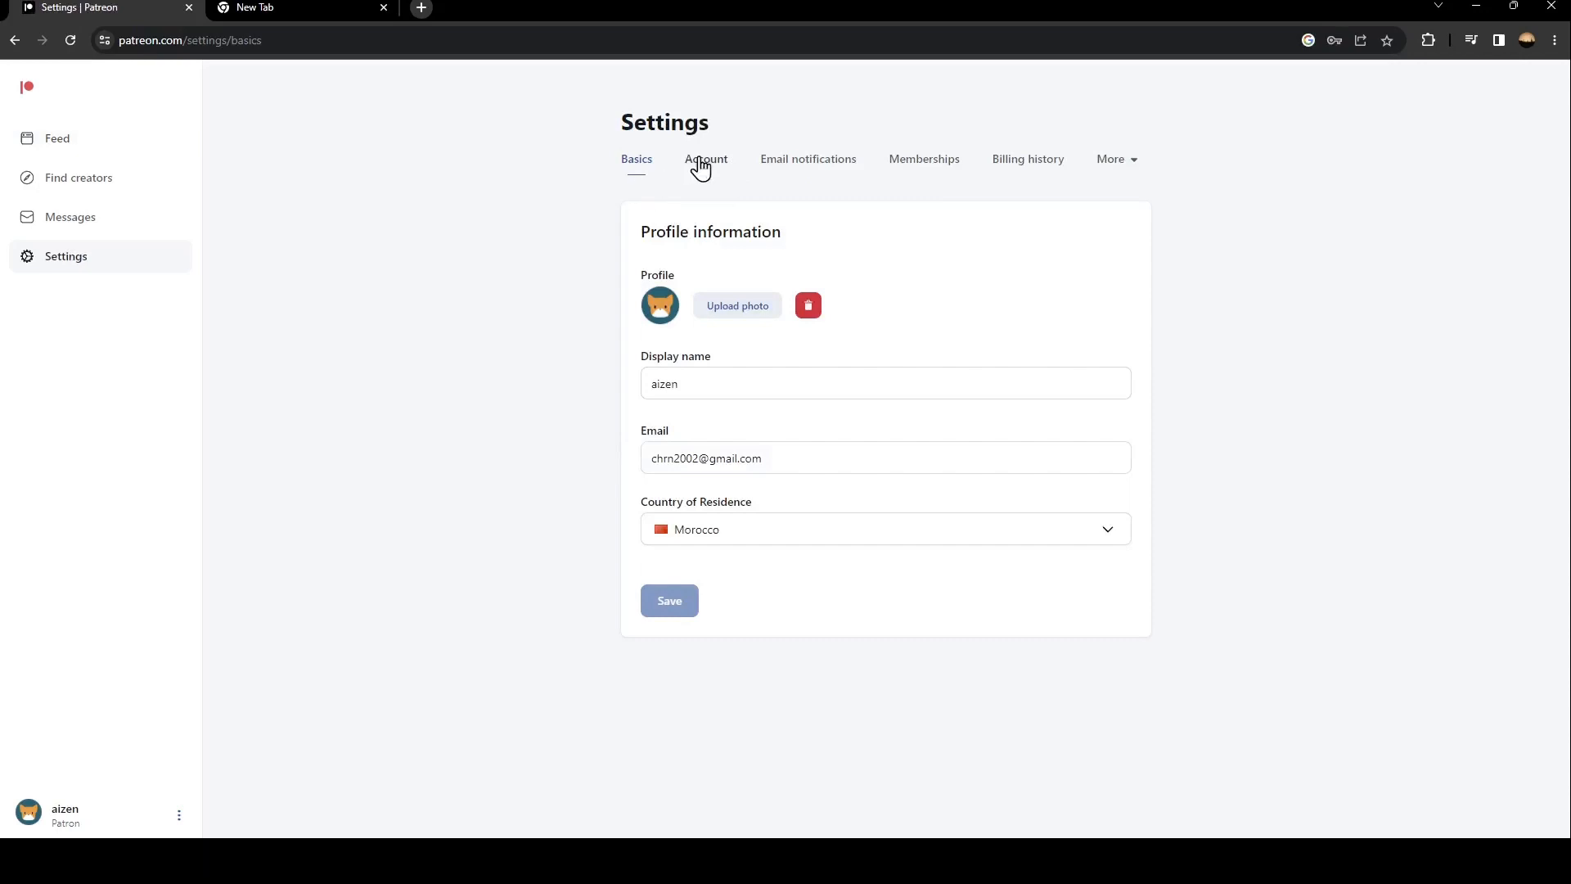
left_click(706, 157)
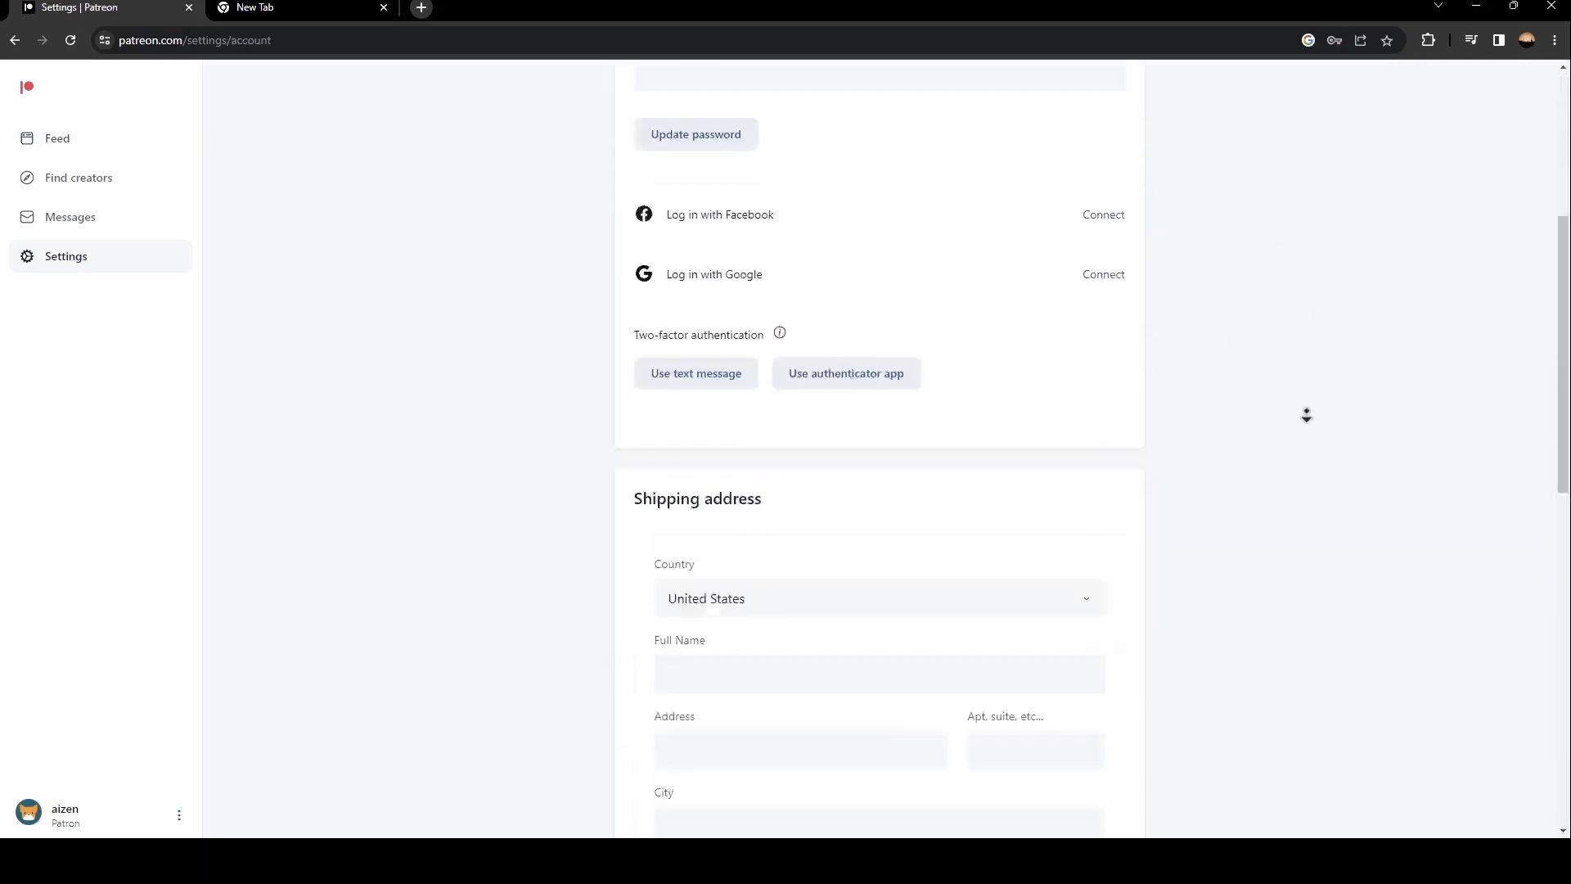
scroll("down", 3)
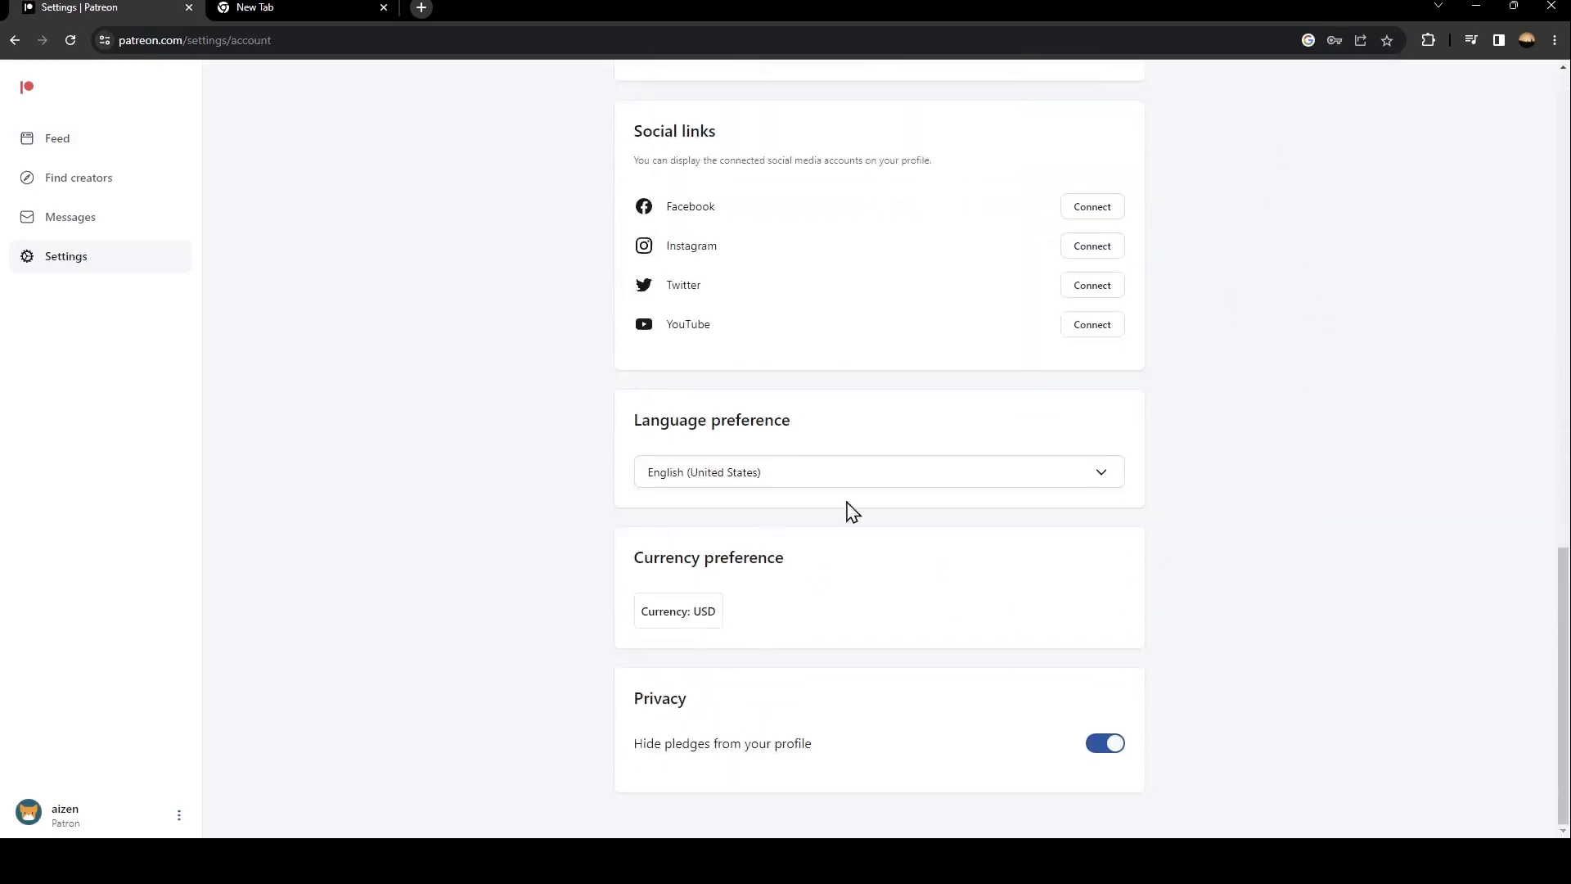
mouse_move(698, 616)
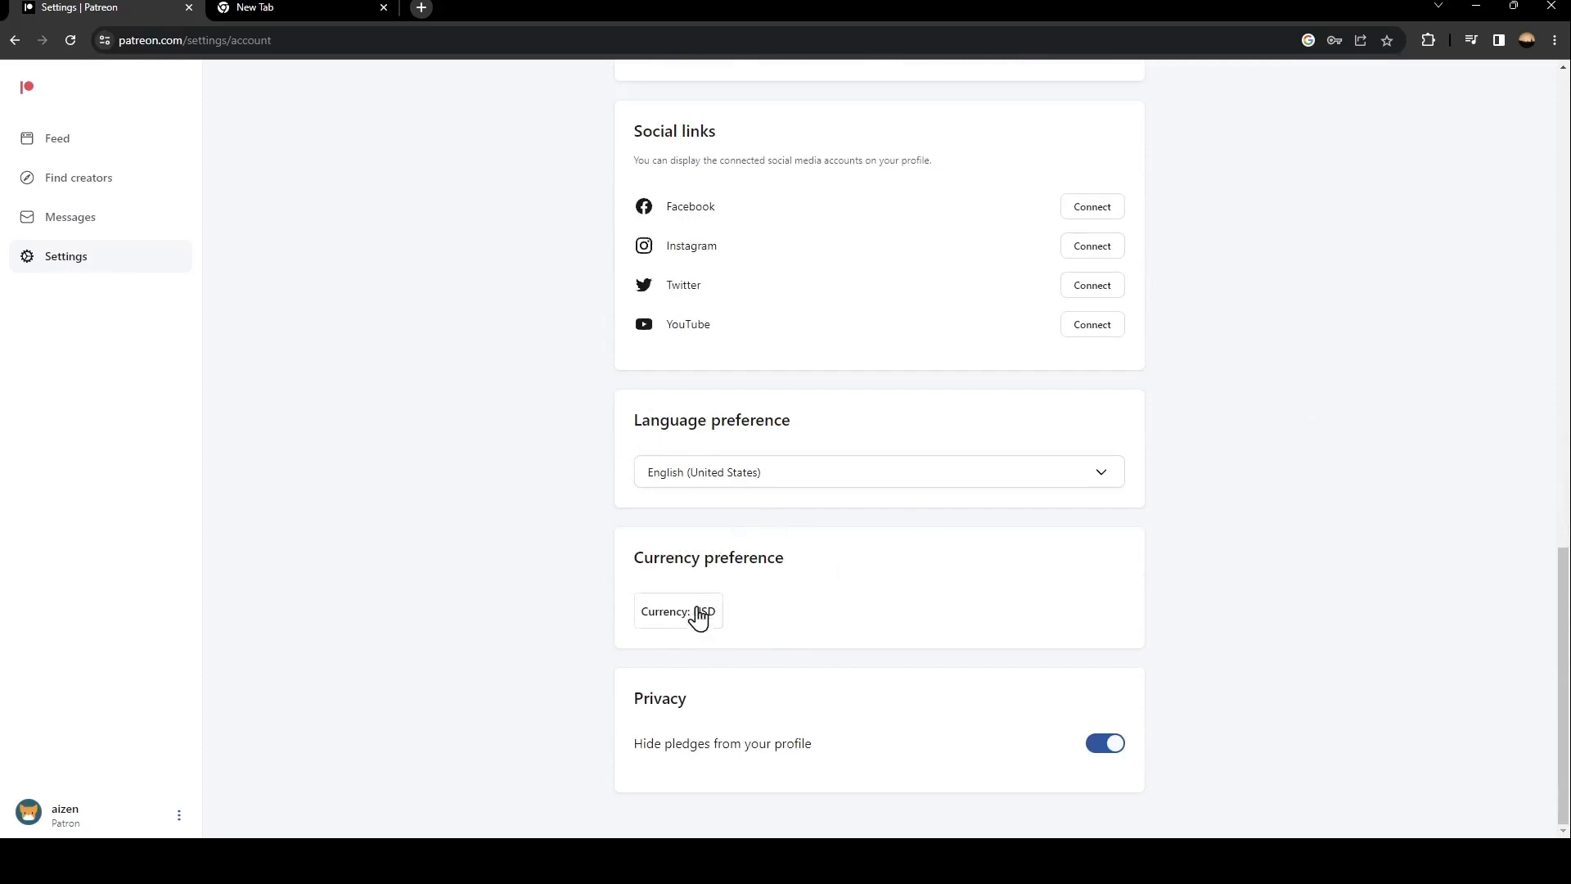
left_click(677, 612)
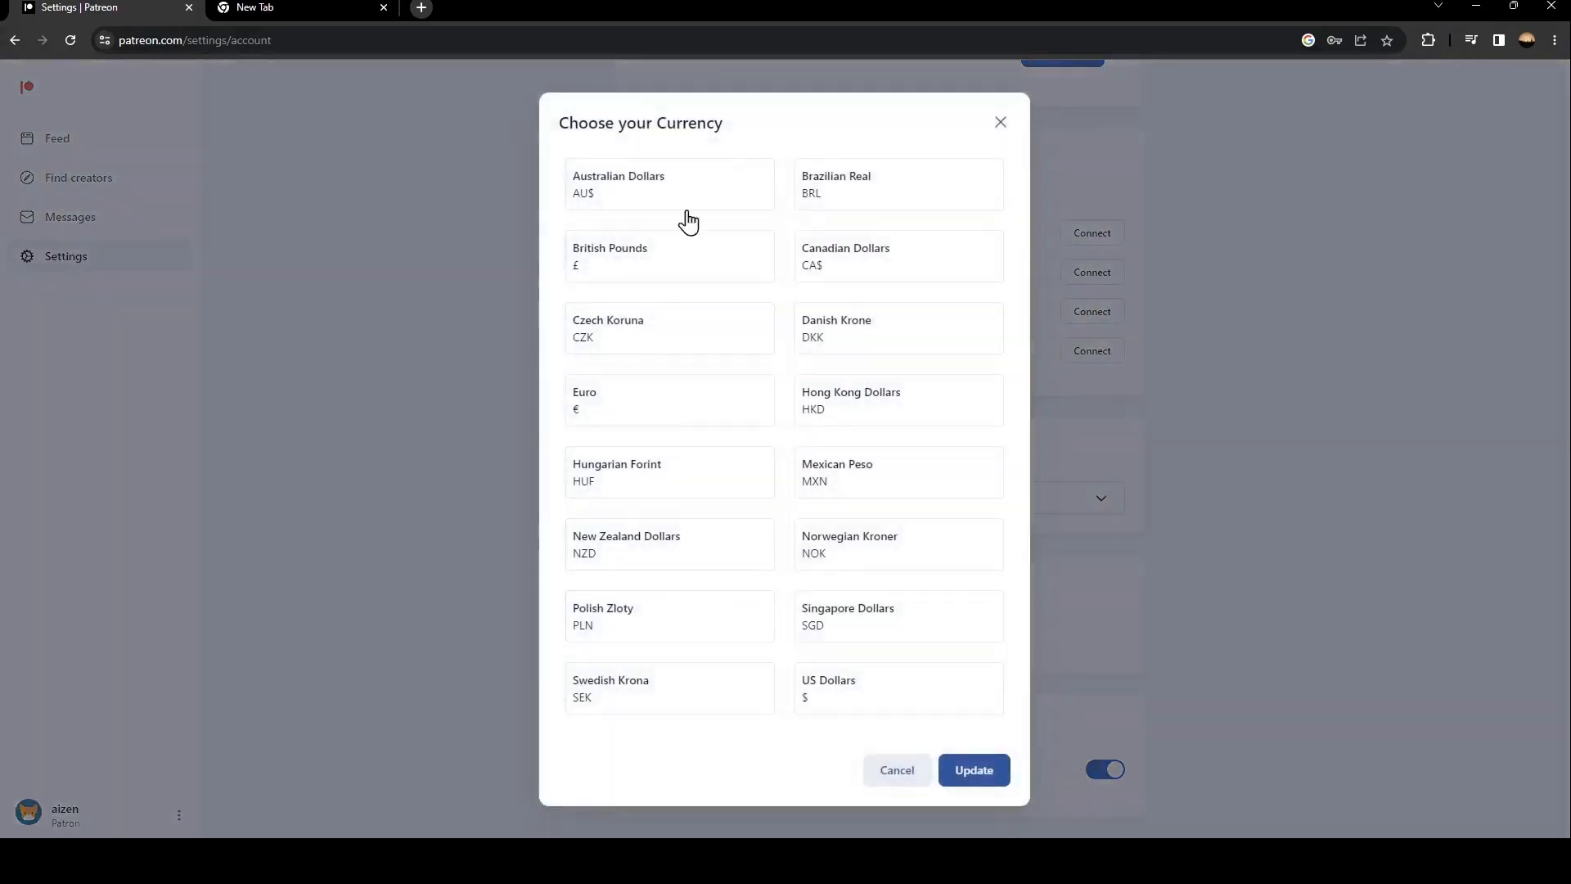
mouse_move(859, 380)
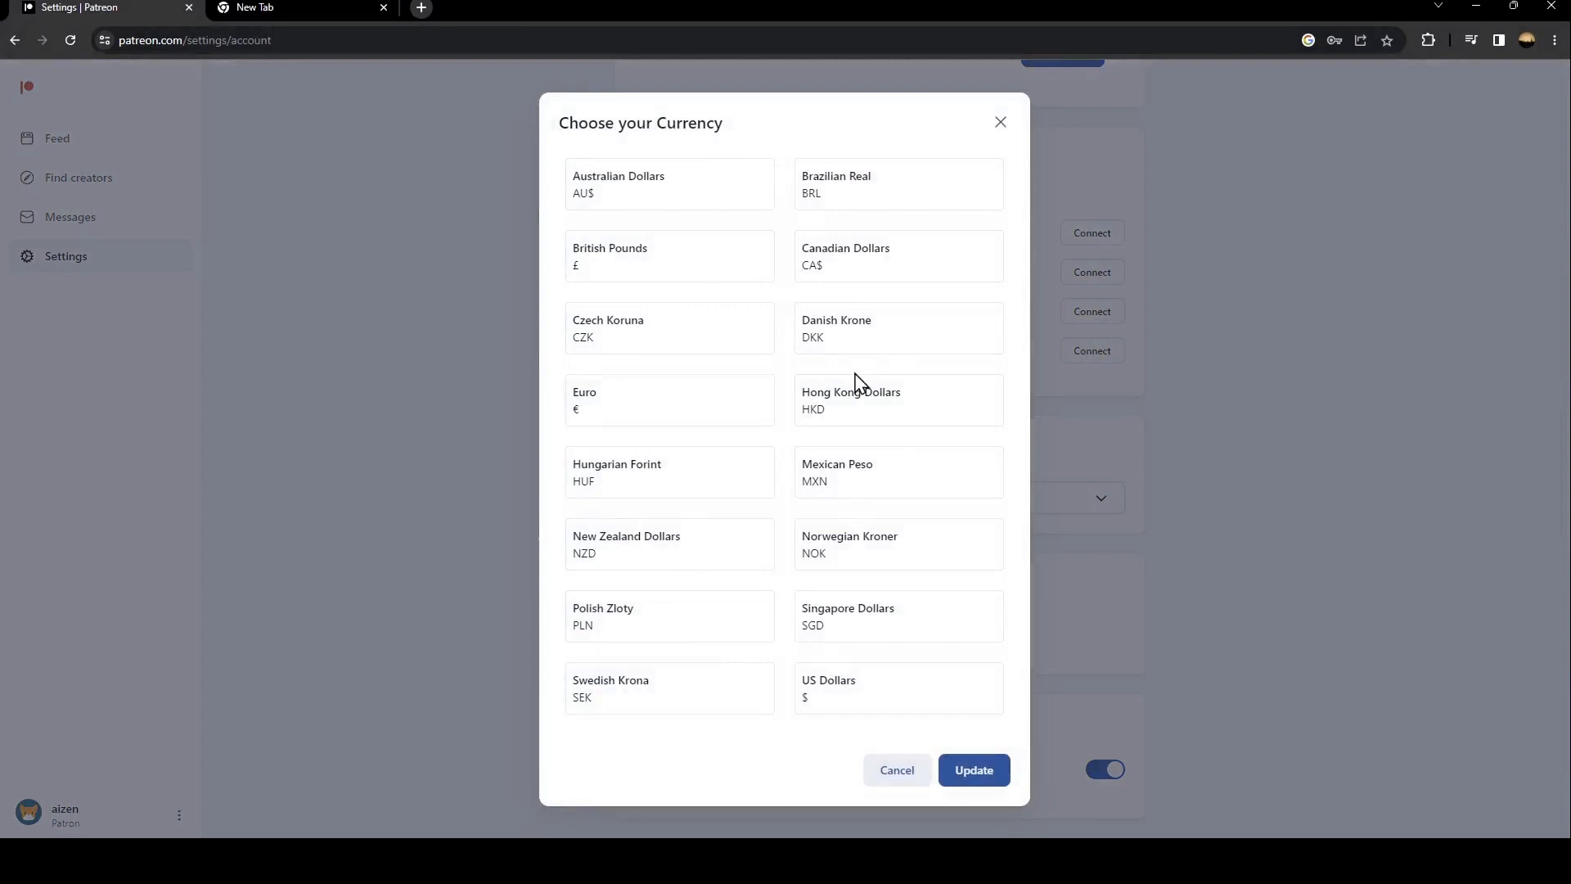
mouse_move(1000, 122)
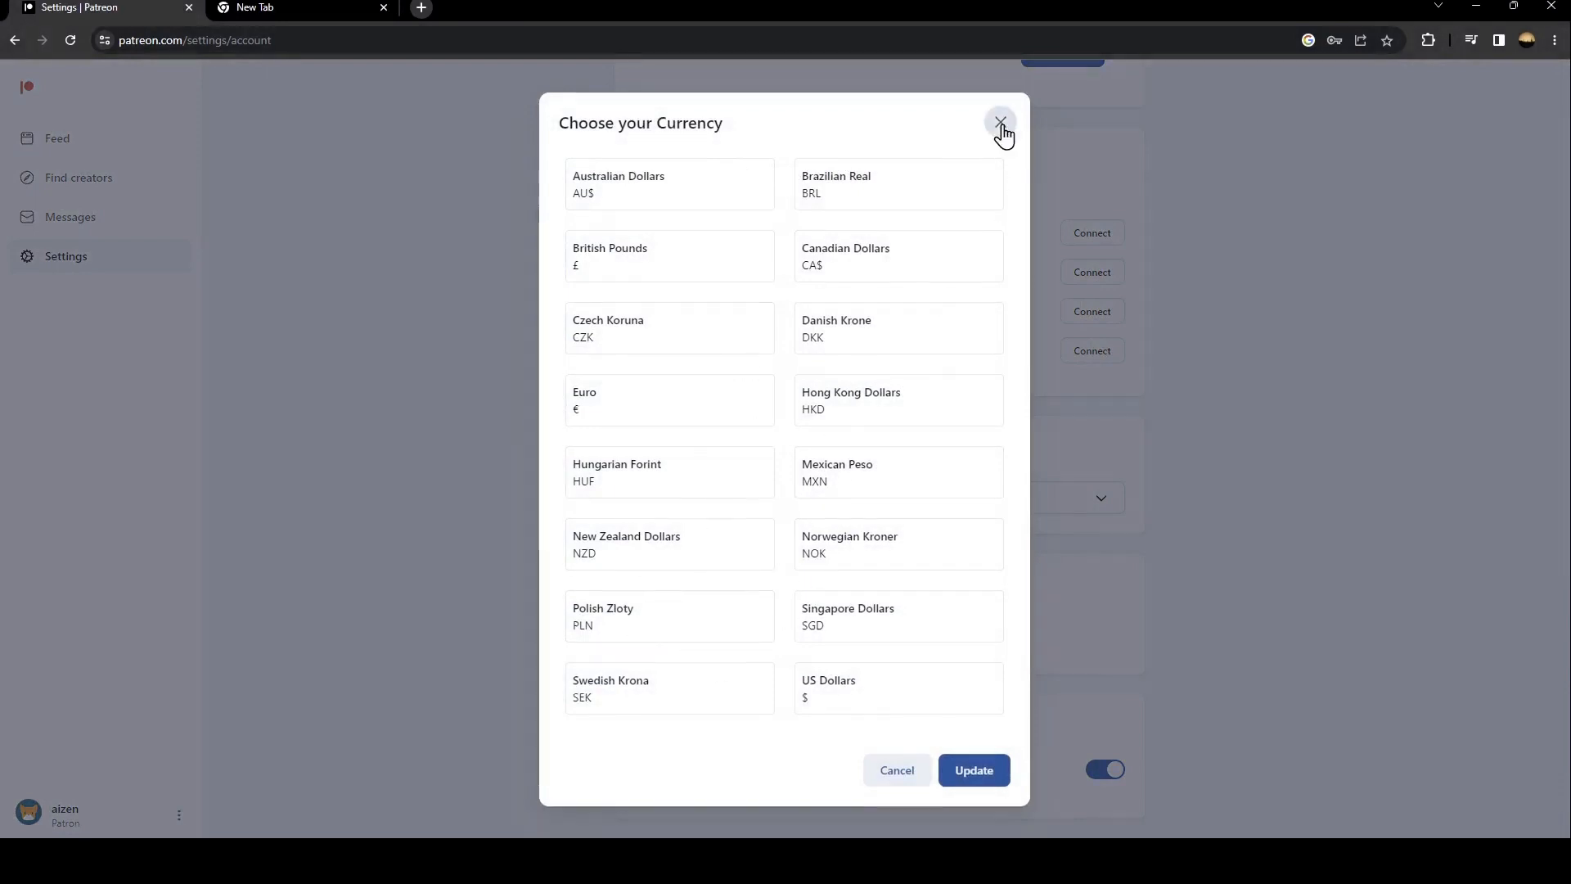
left_click(999, 122)
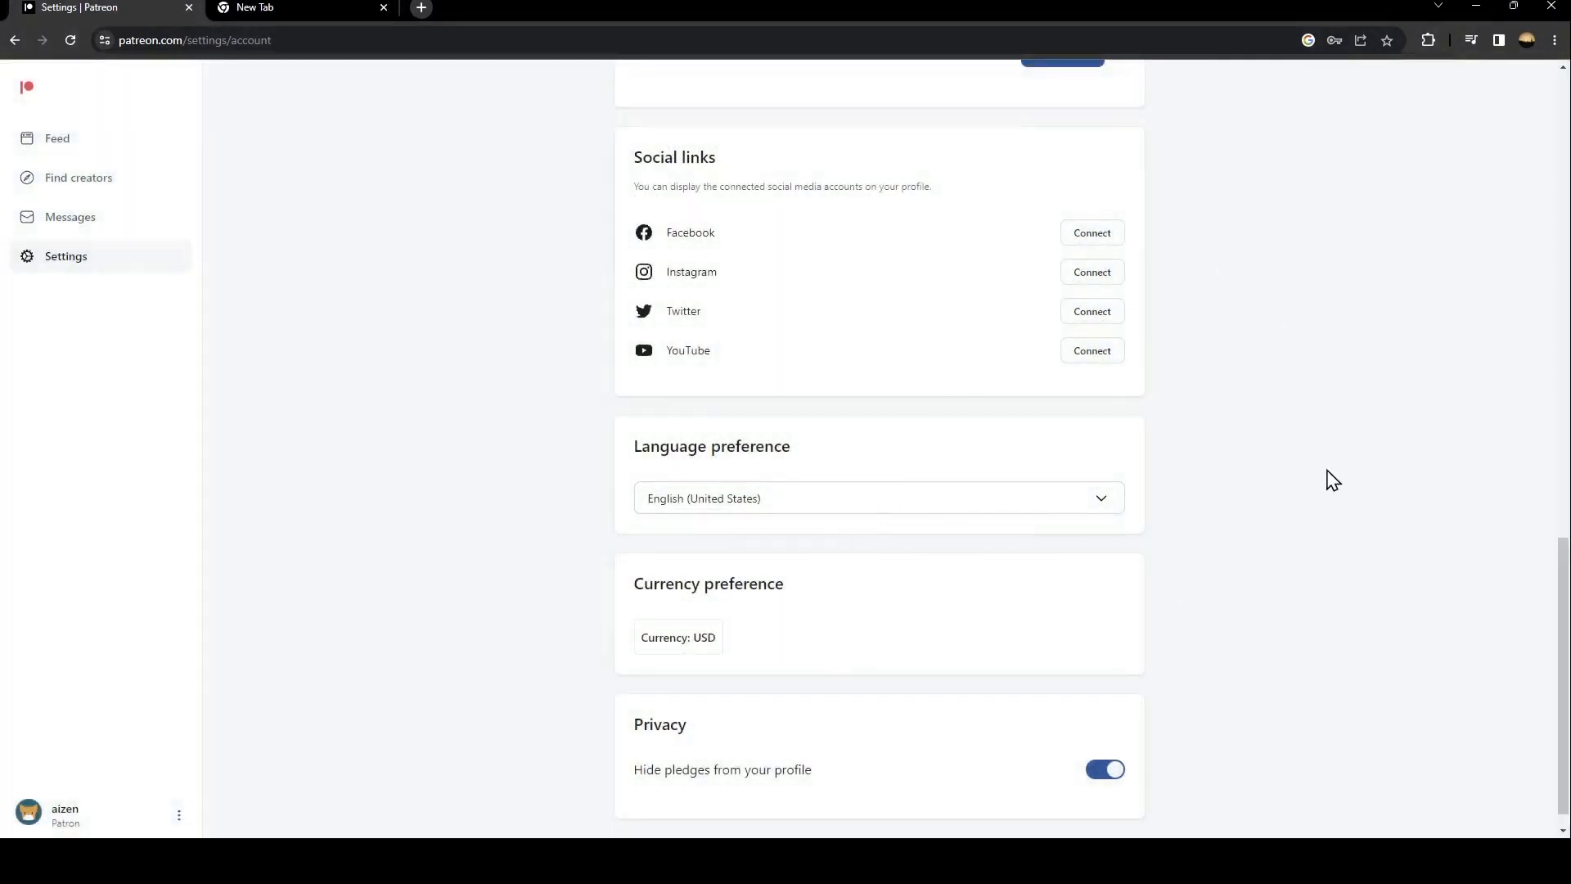